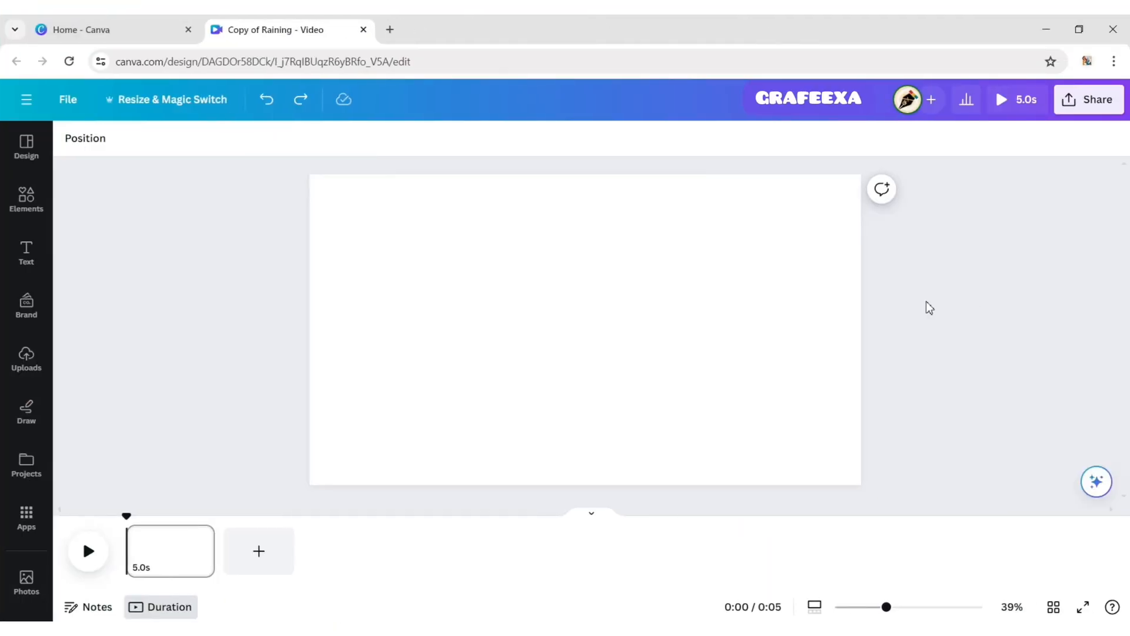
- Search stock videos for 'umbrella walking woman' and add the rainbow-umbrella clip to the page
left_click(26, 433)
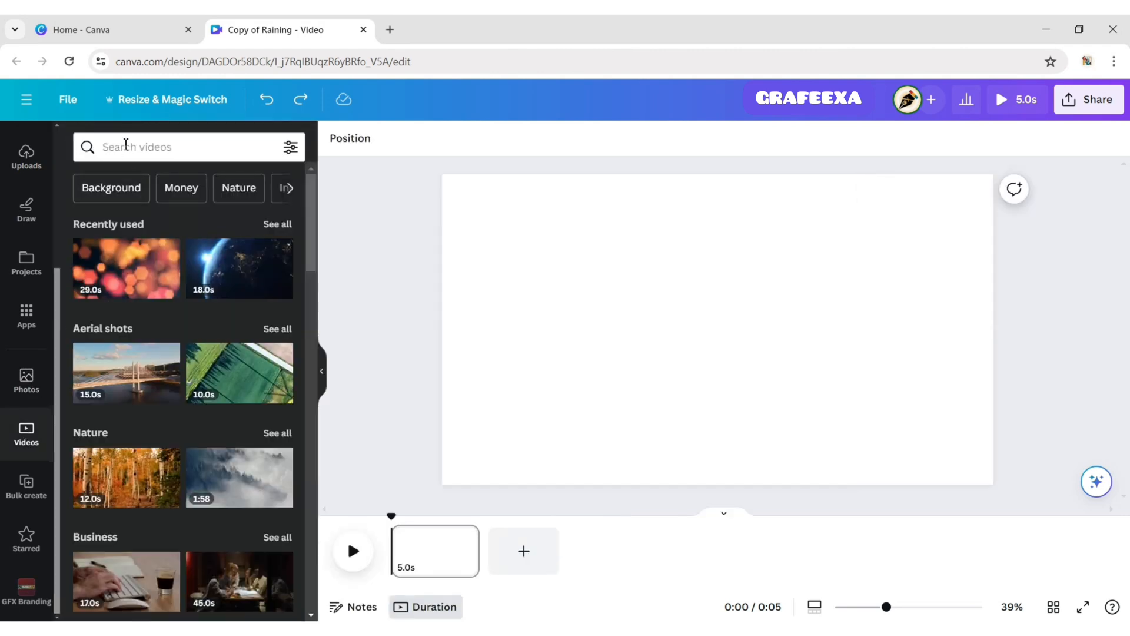
type("um")
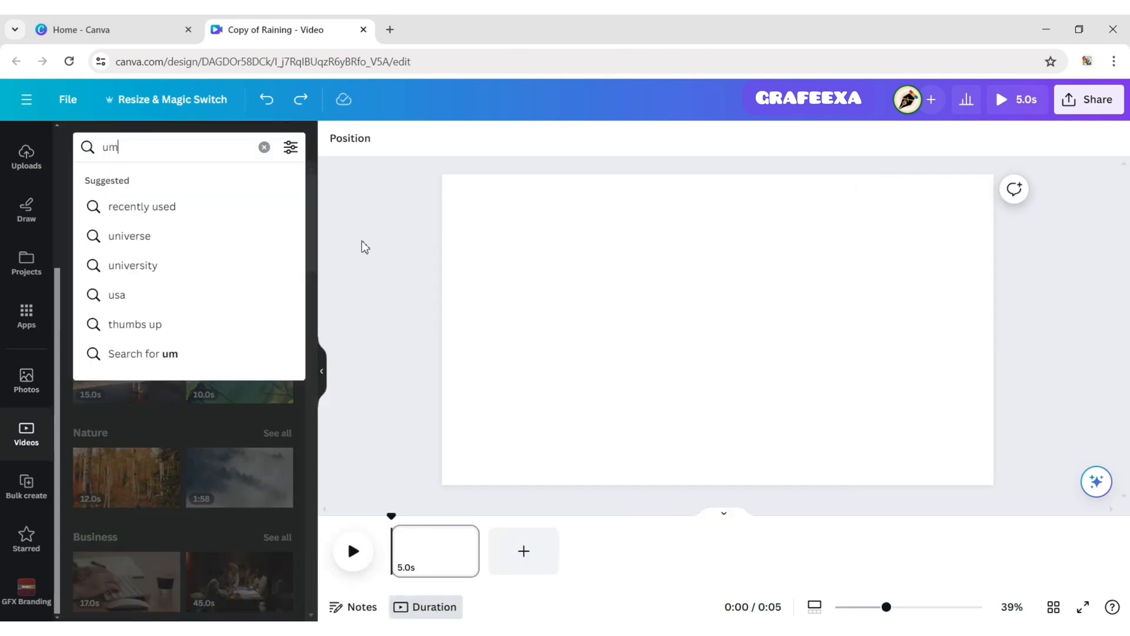
type("umbrella walking woman")
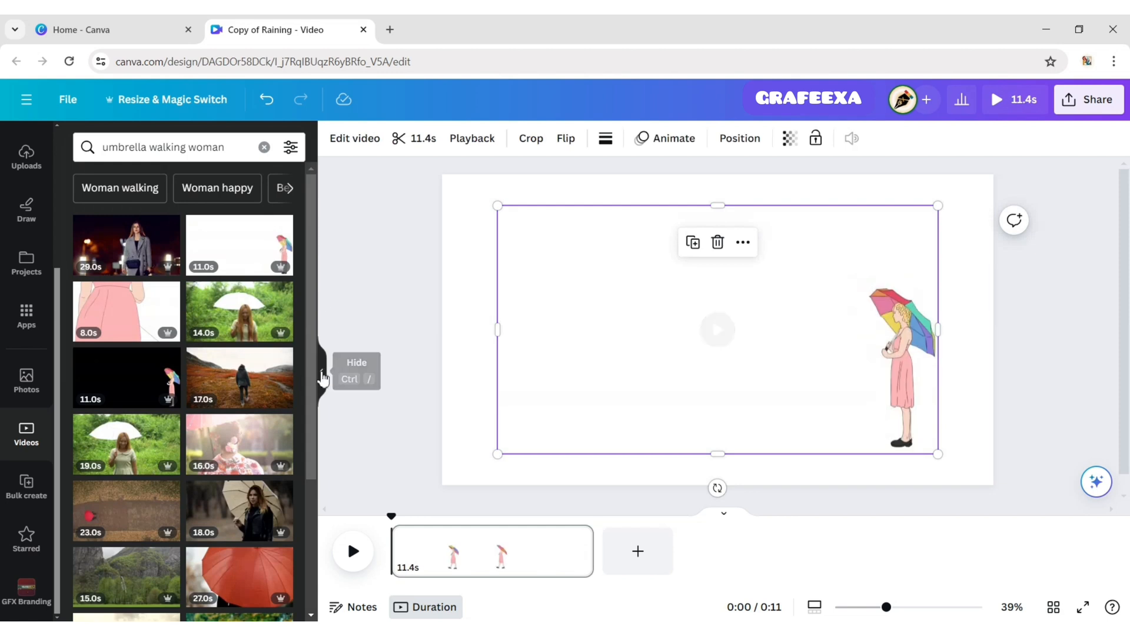
- Enlarge the umbrella clip and flip it horizontally so the woman stands at the left edge
left_click(321, 375)
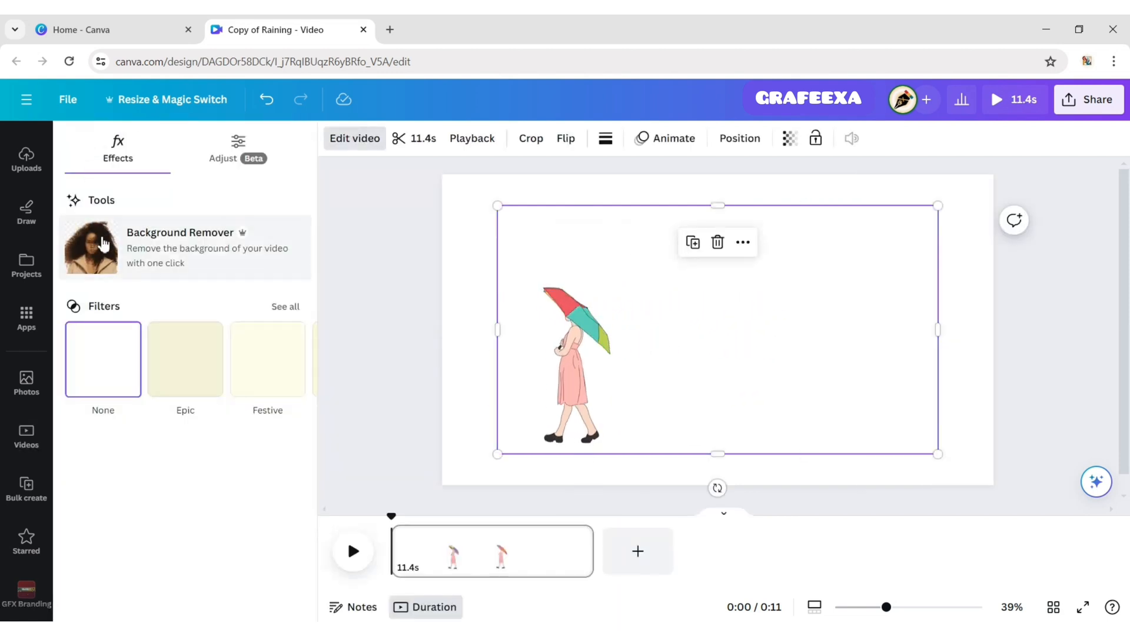
left_click(90, 247)
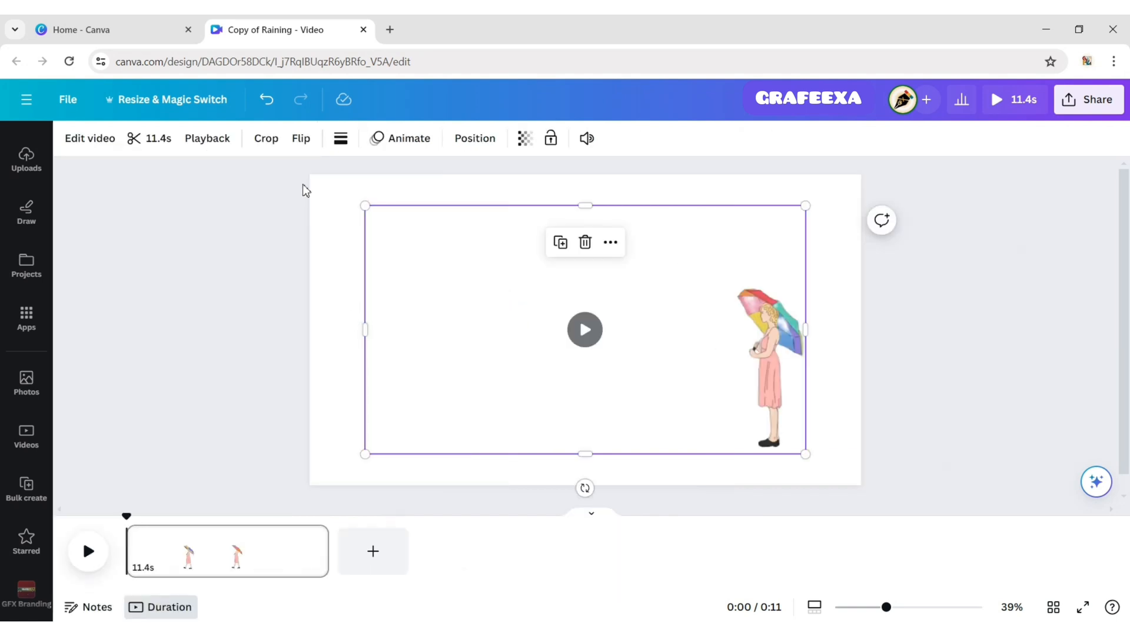
left_click(301, 139)
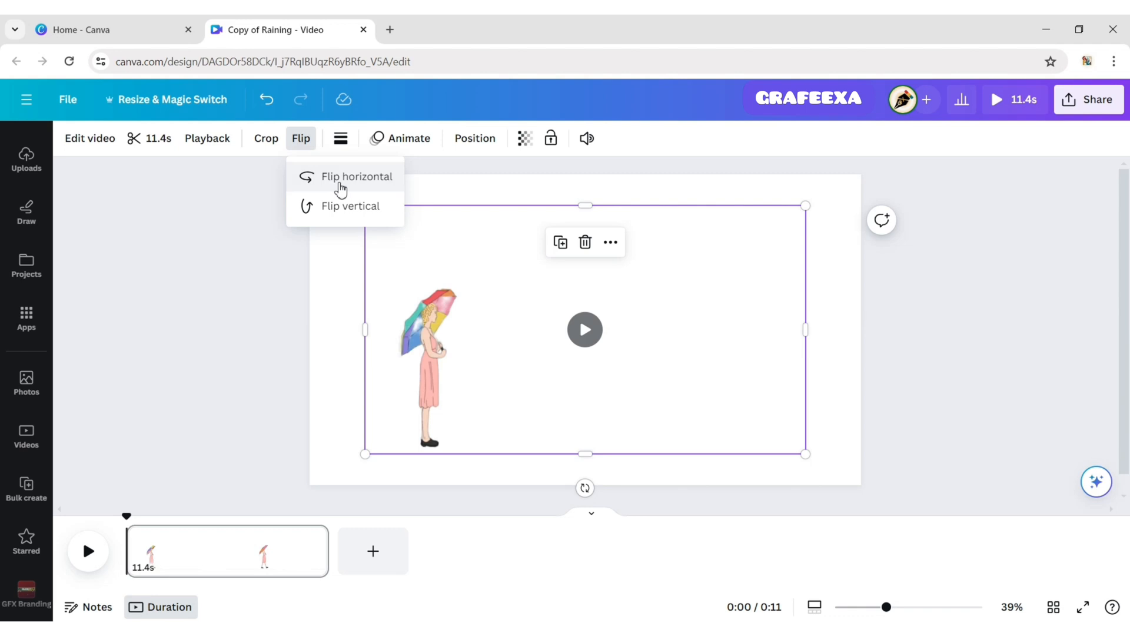
left_click(357, 177)
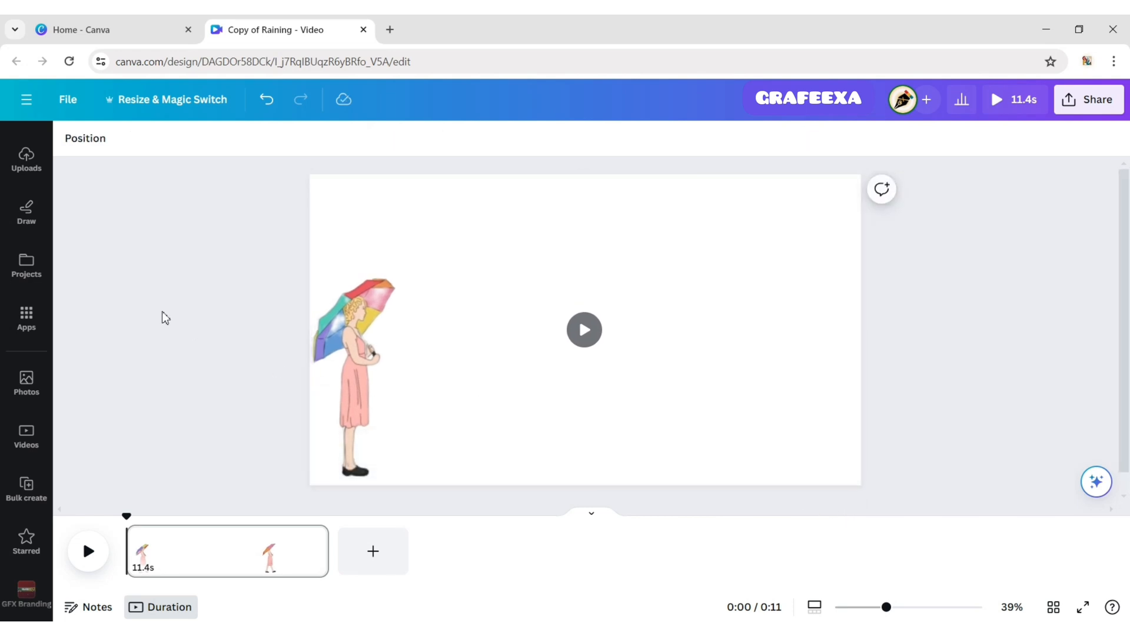
- Add a 'RAINBOW' heading set in the Horizon font beside the woman
left_click(26, 252)
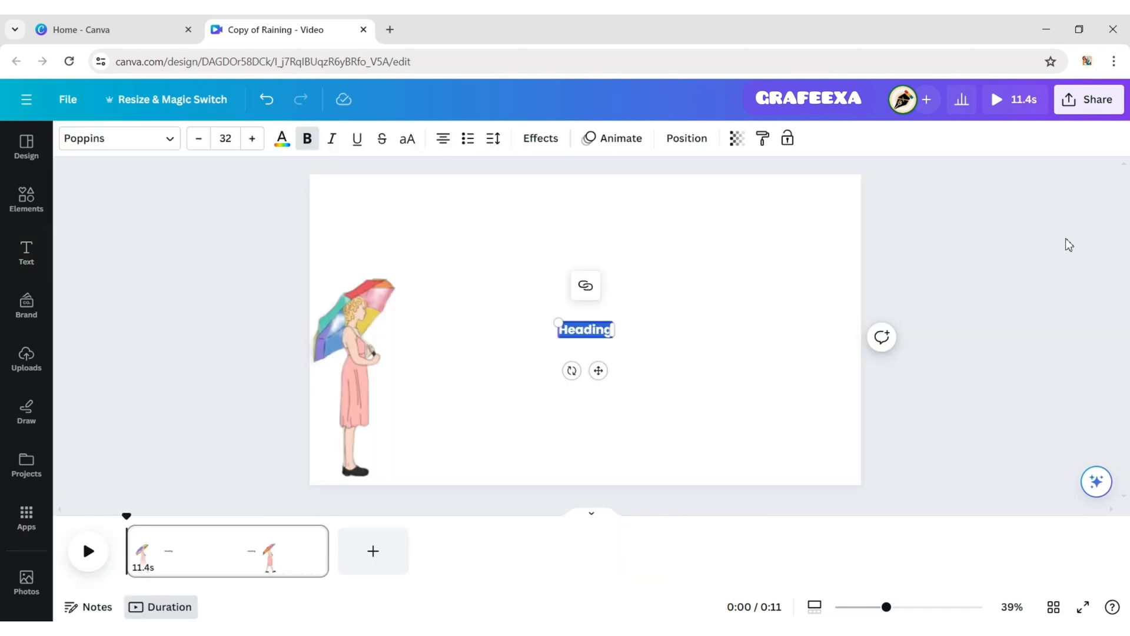
type("RAINBOW")
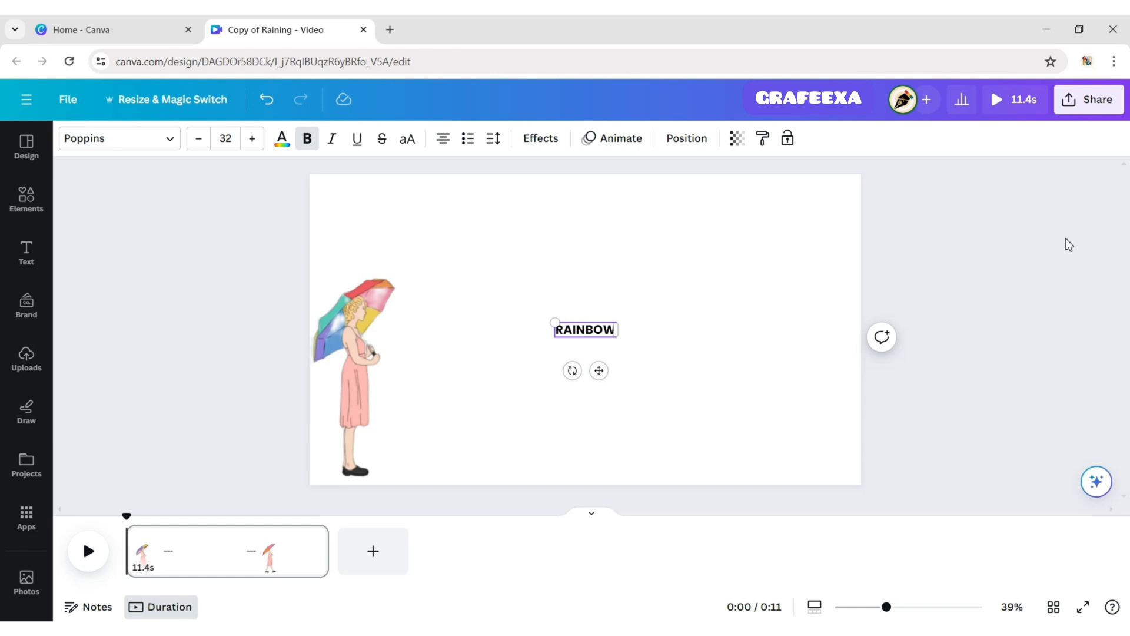
mouse_move(1064, 235)
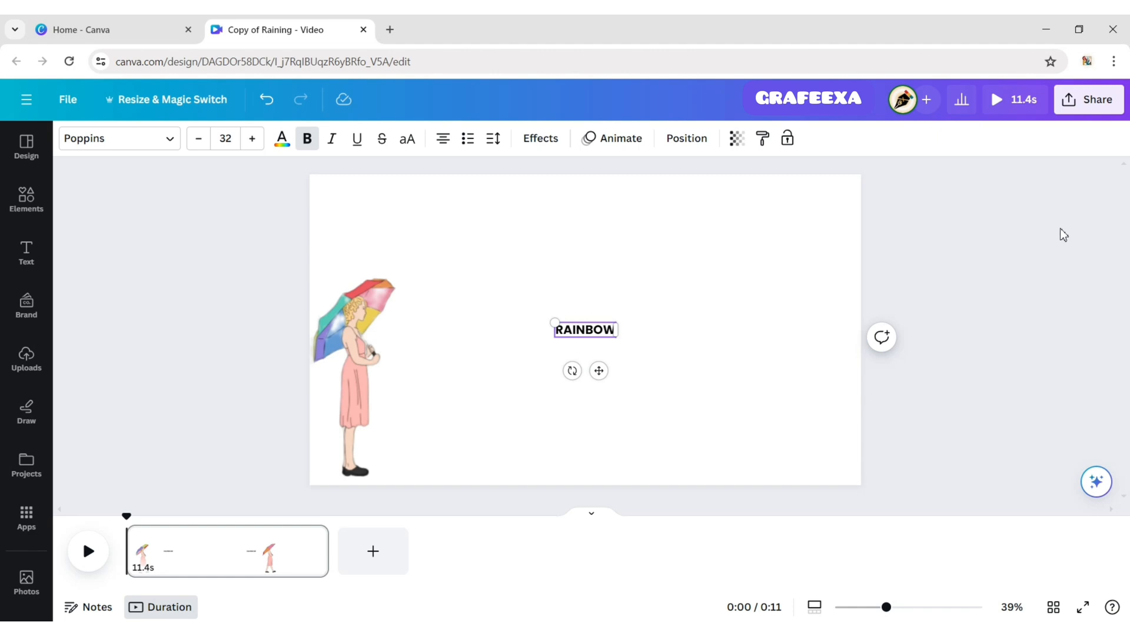
left_click(108, 138)
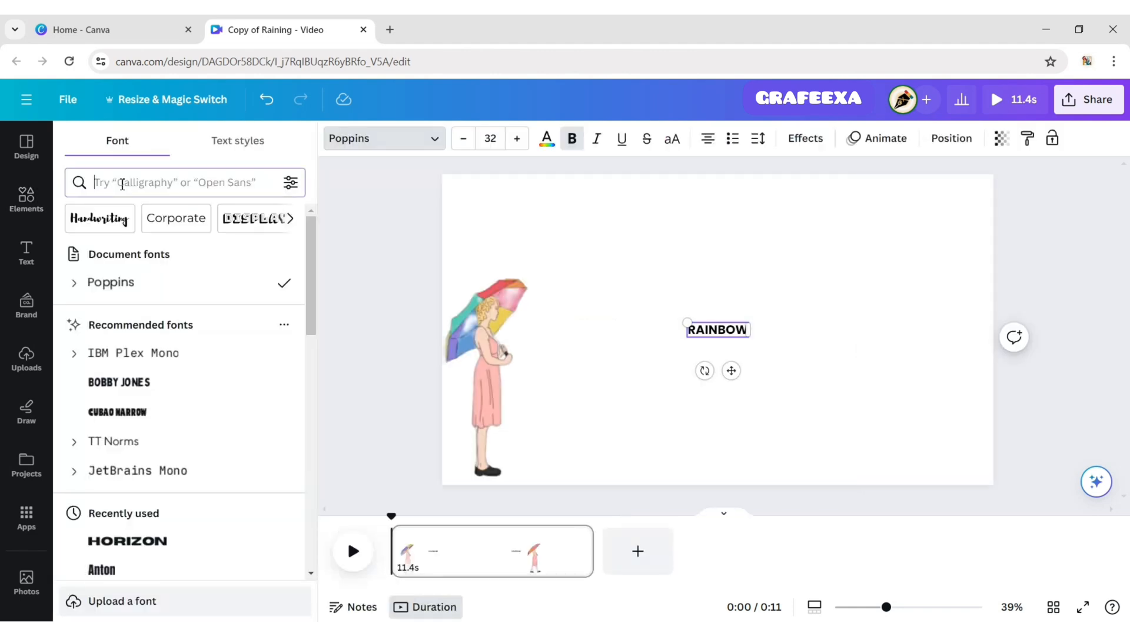
type("HORIZON")
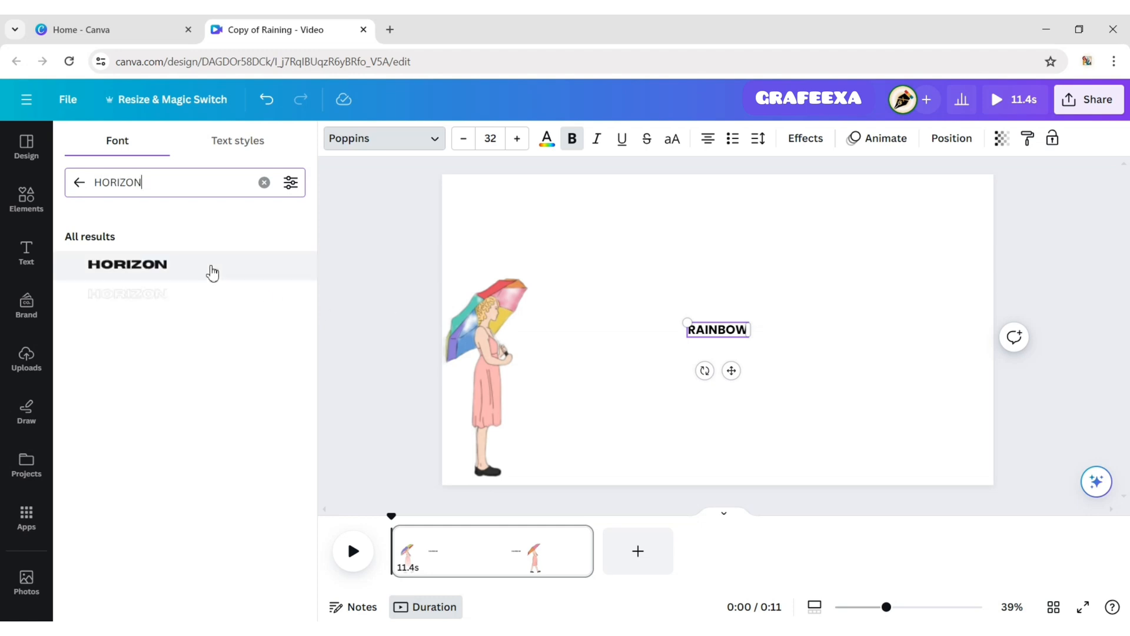
left_click(489, 138)
type("148")
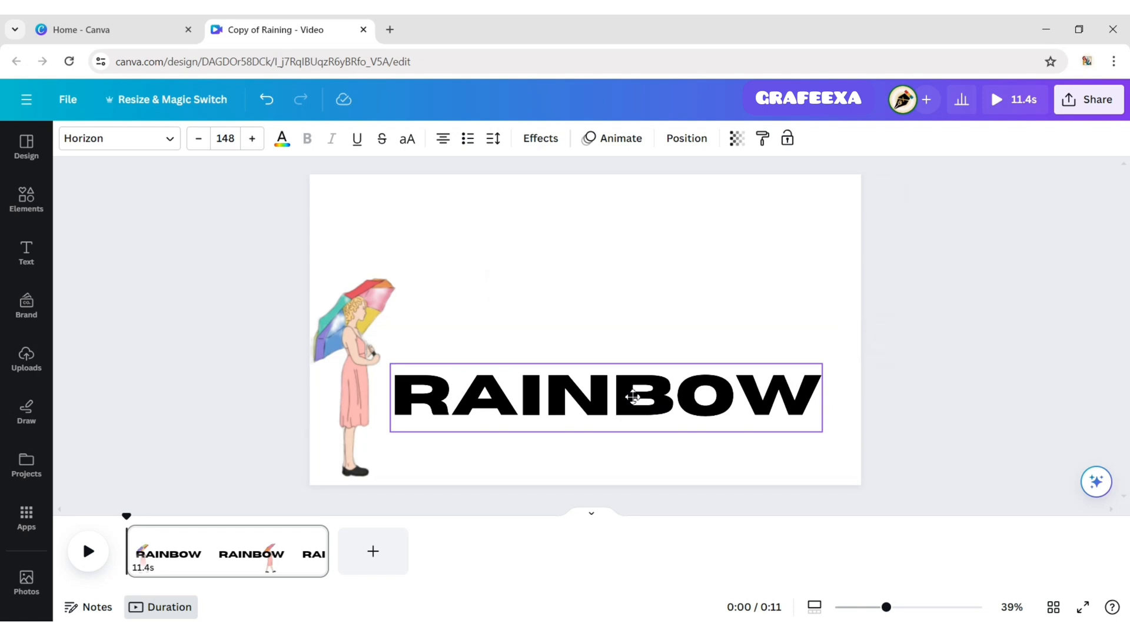
- Make RAINBOW light grey and duplicate it into a black 'R' over the first letter
left_click(685, 138)
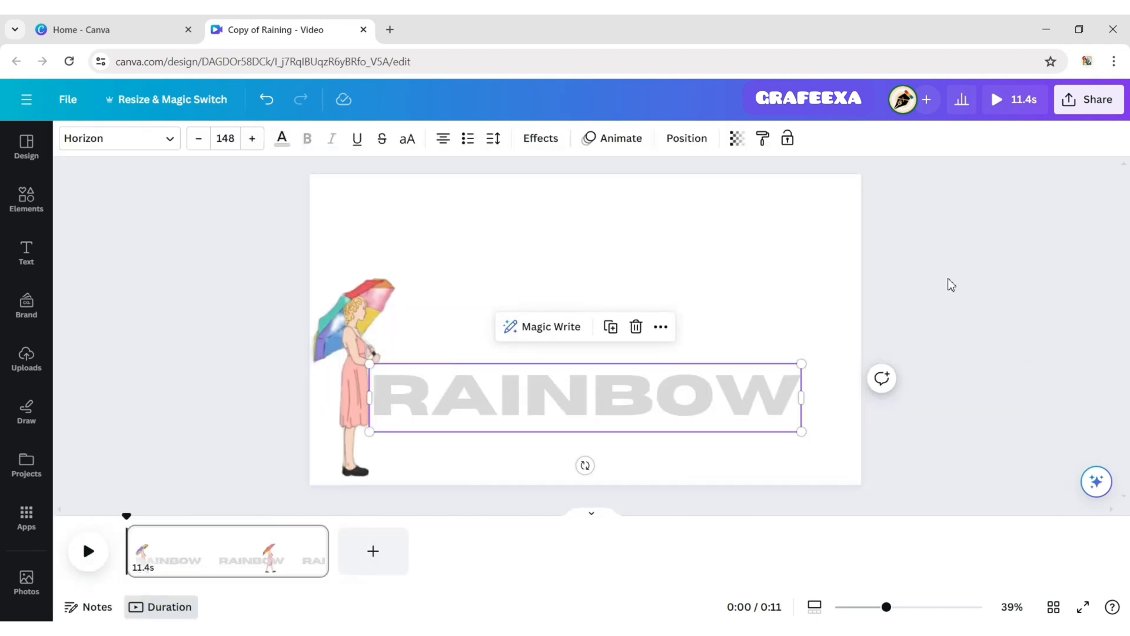
mouse_move(610, 327)
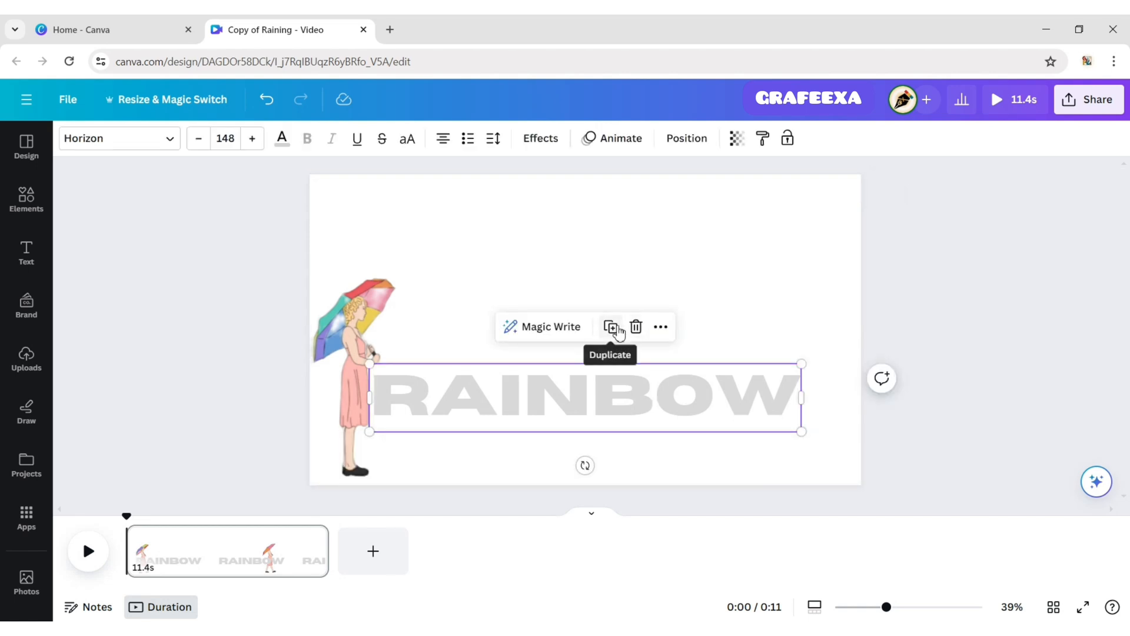
left_click(611, 326)
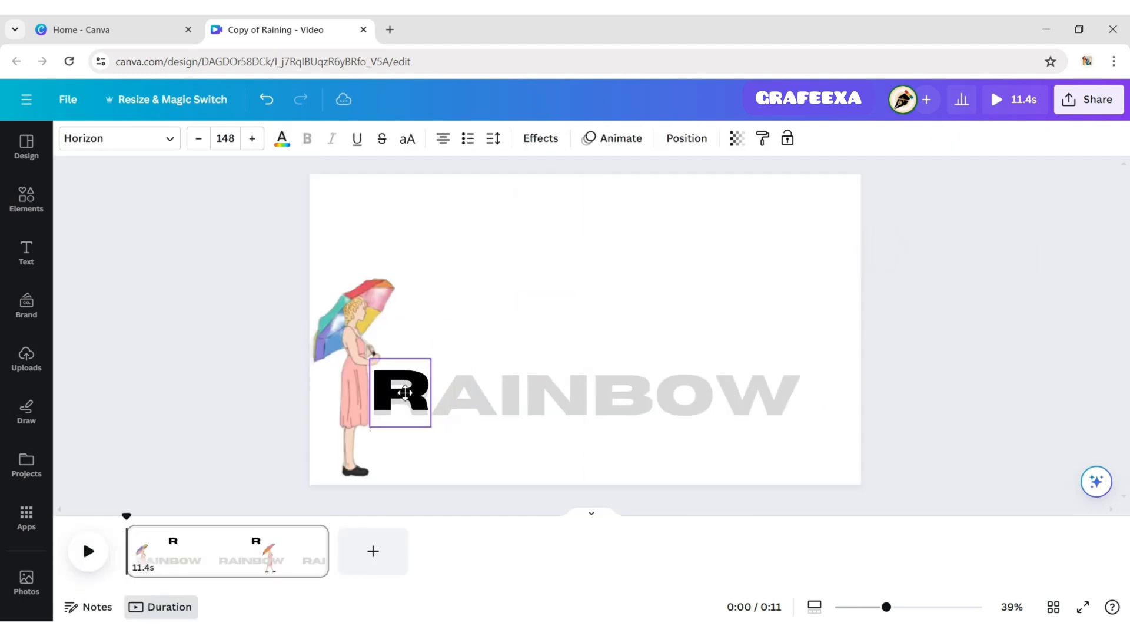
- Duplicate black letters A, I, N, B, O, W and place each over its grey counterpart
left_click(402, 394)
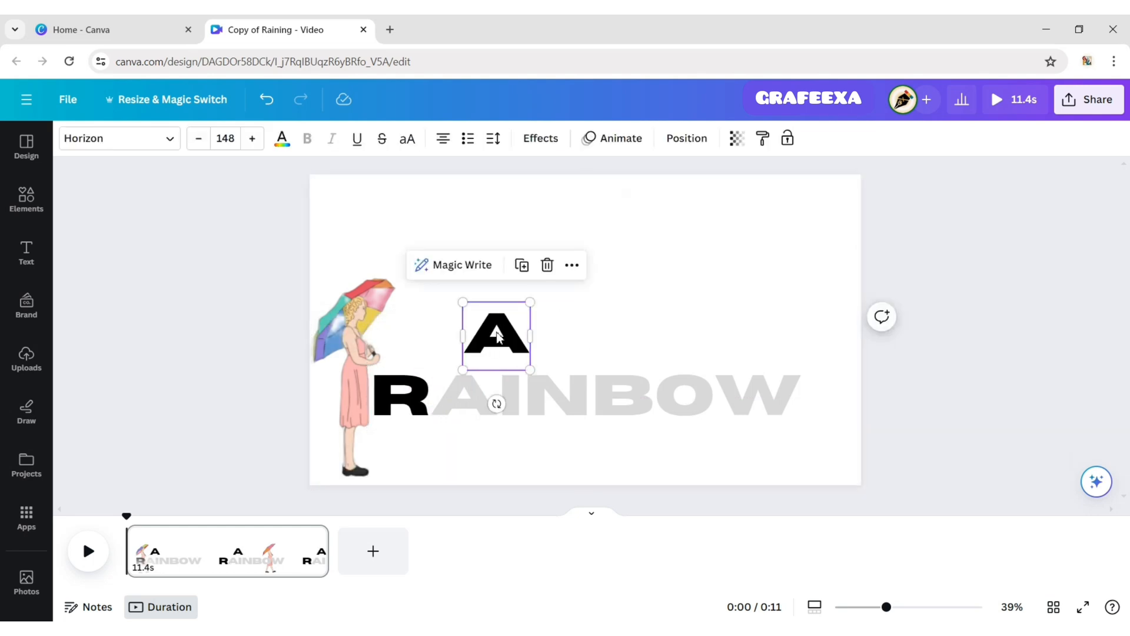
left_click_drag(495, 335, 463, 398)
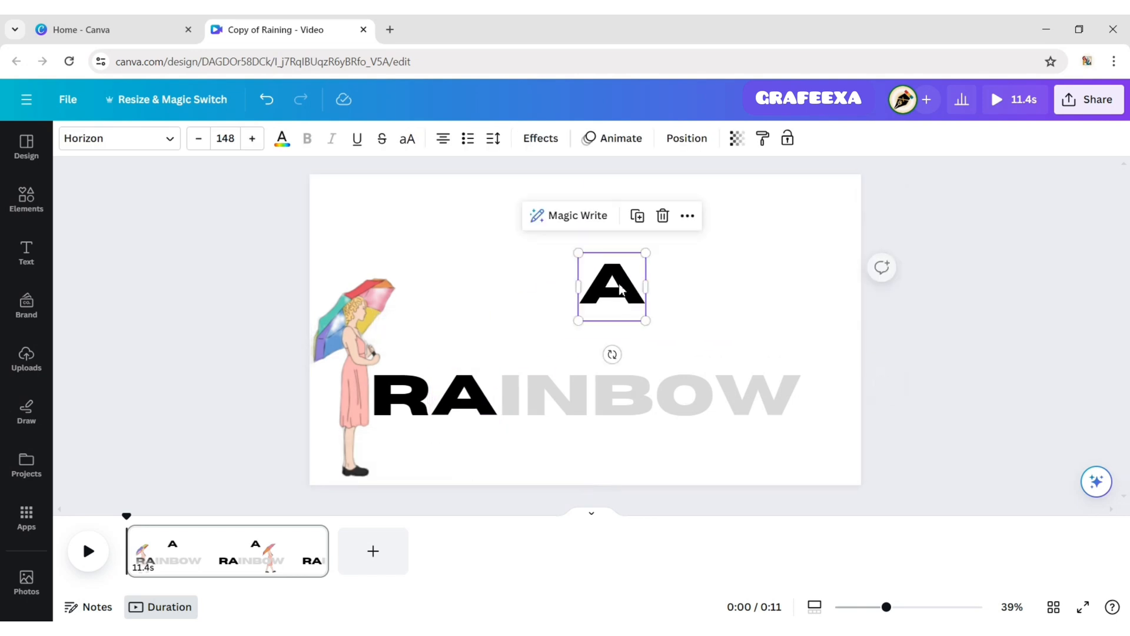
left_click_drag(612, 285, 551, 367)
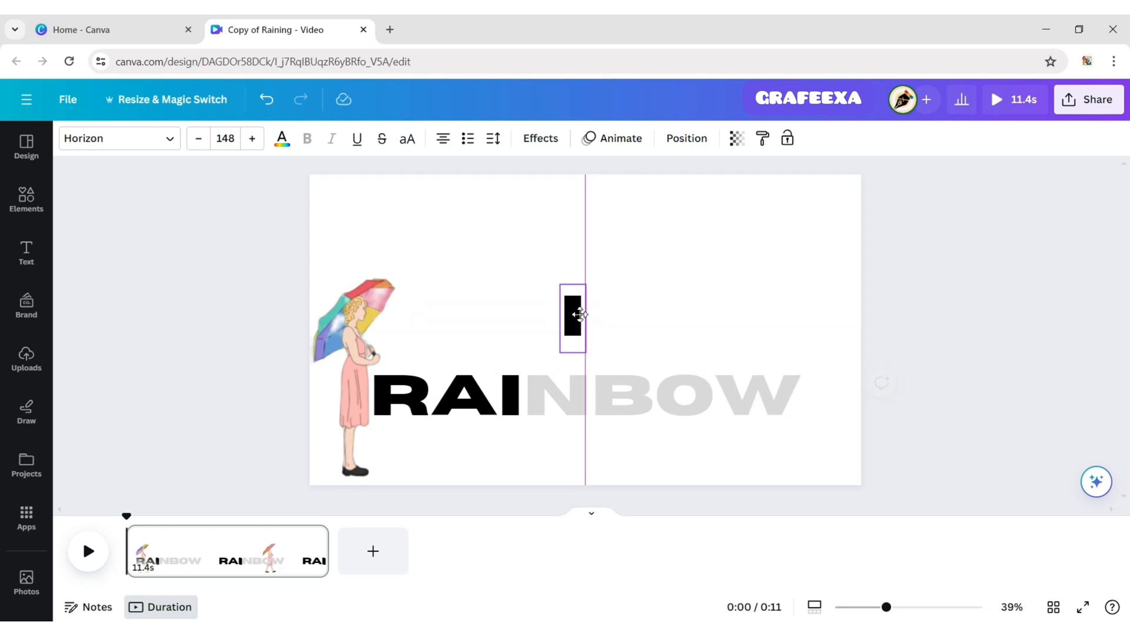
left_click(584, 308)
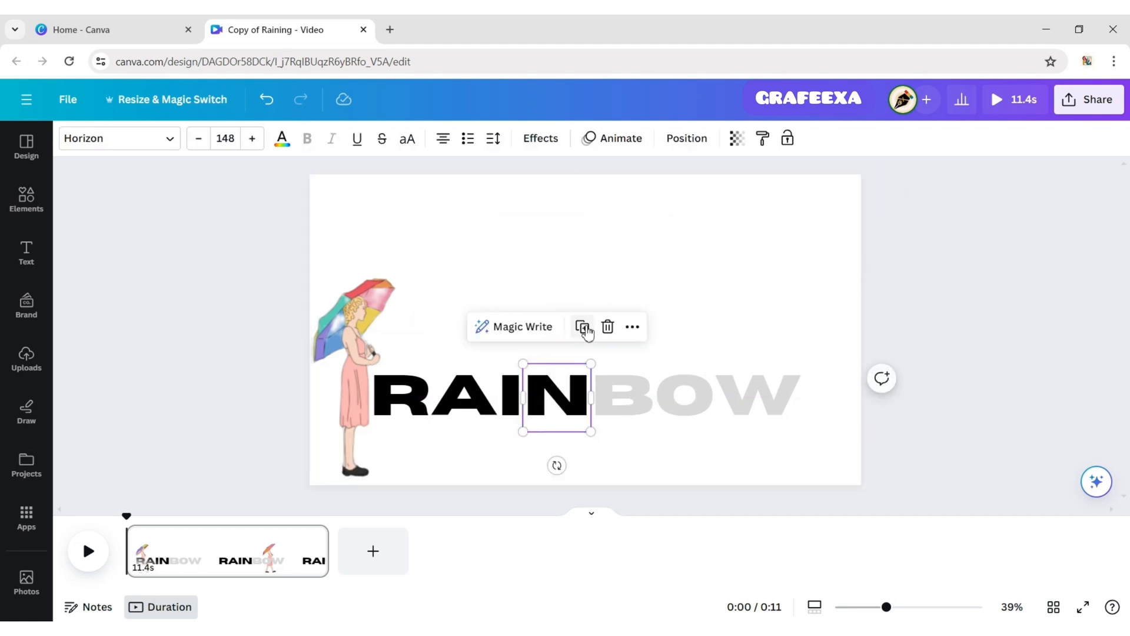
left_click(582, 326)
type("B")
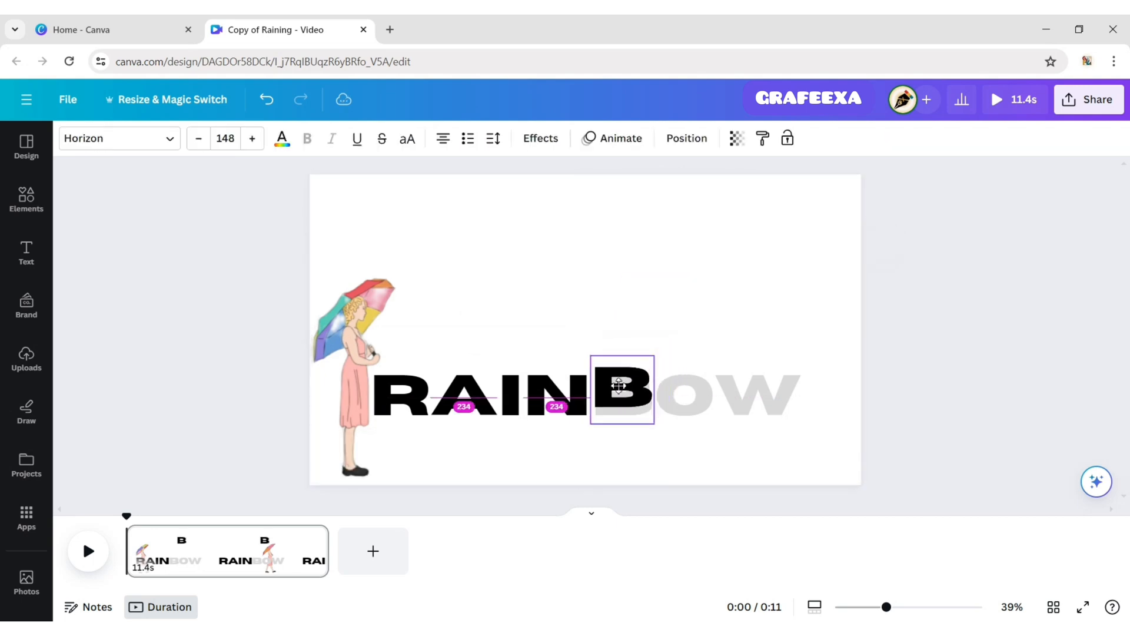
left_click(619, 401)
type("W")
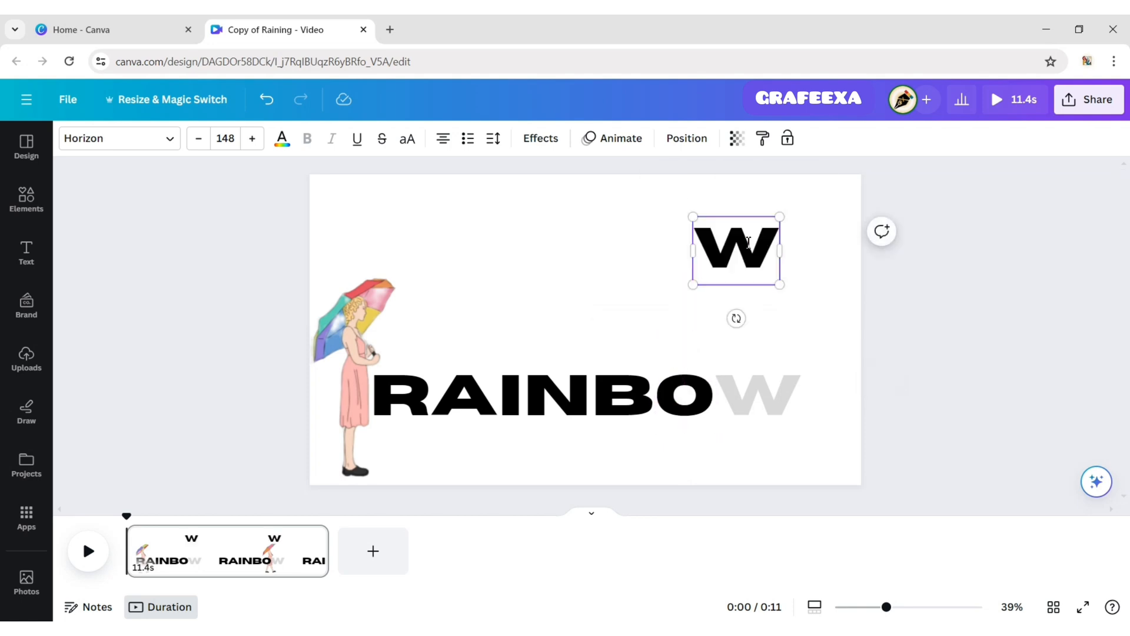
left_click_drag(735, 250, 770, 389)
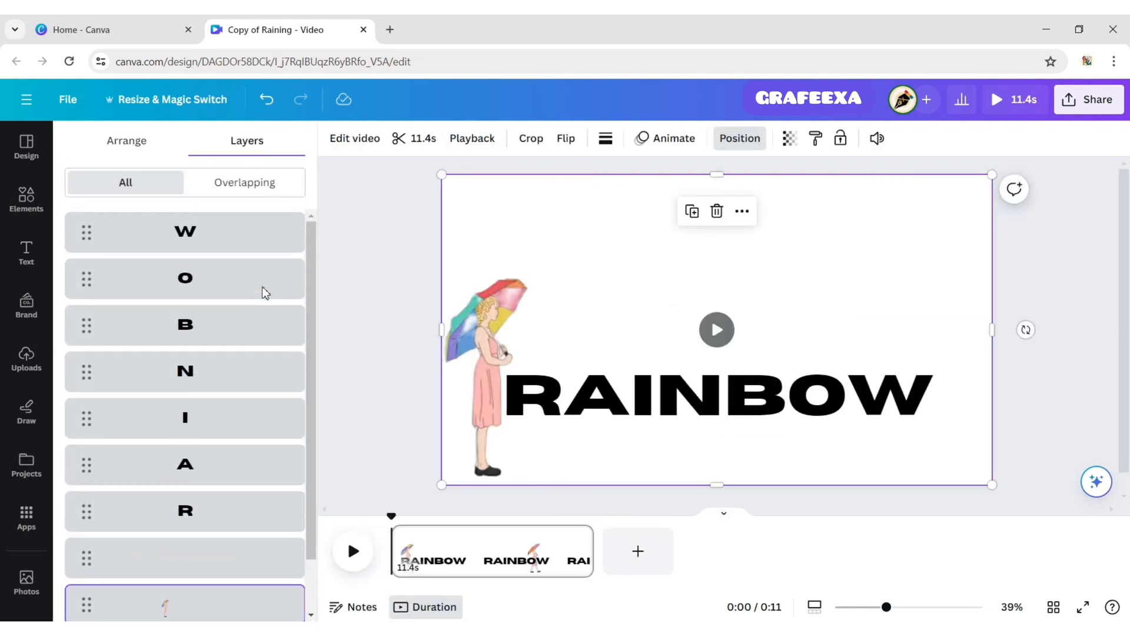
- Pick the grey RAINBOW layer, then select the seven black letters together
left_click(184, 496)
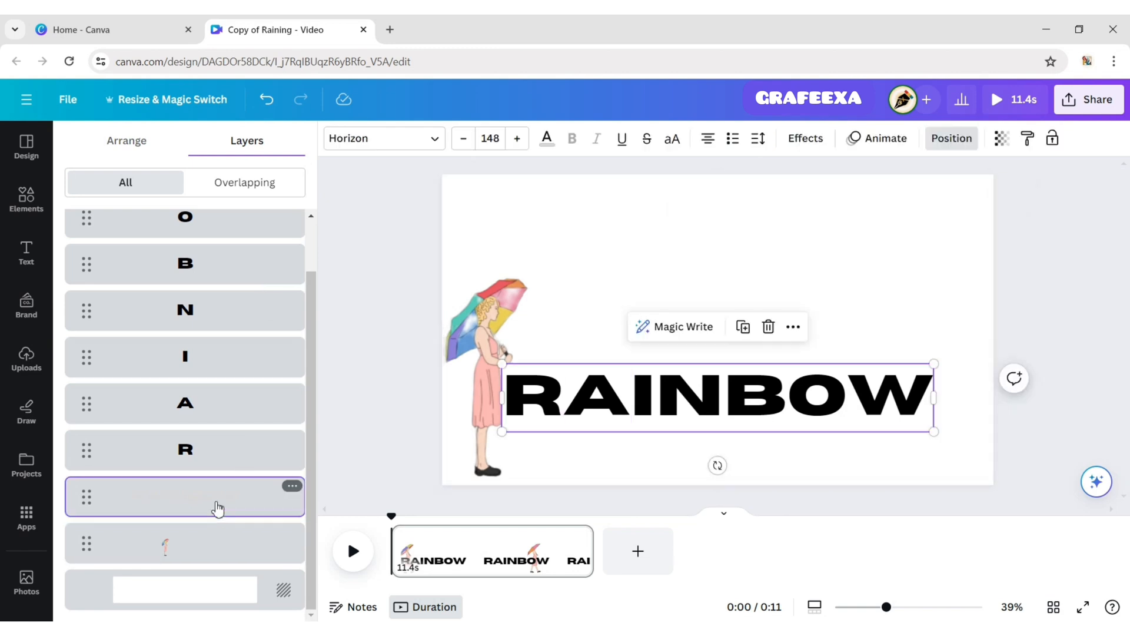
mouse_move(775, 334)
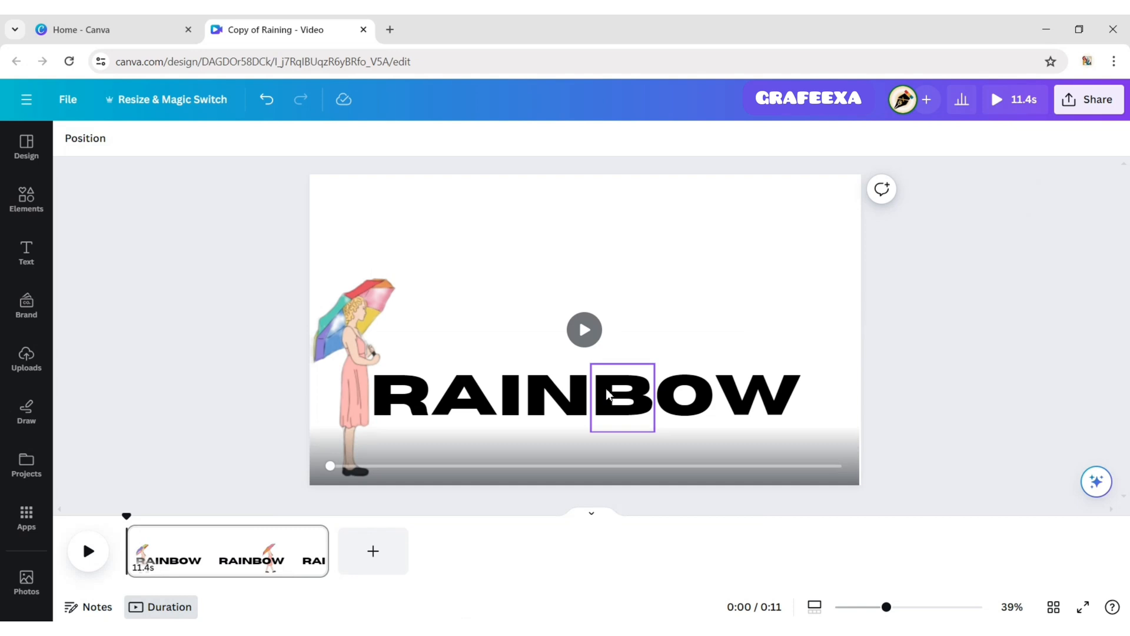
left_click(606, 395)
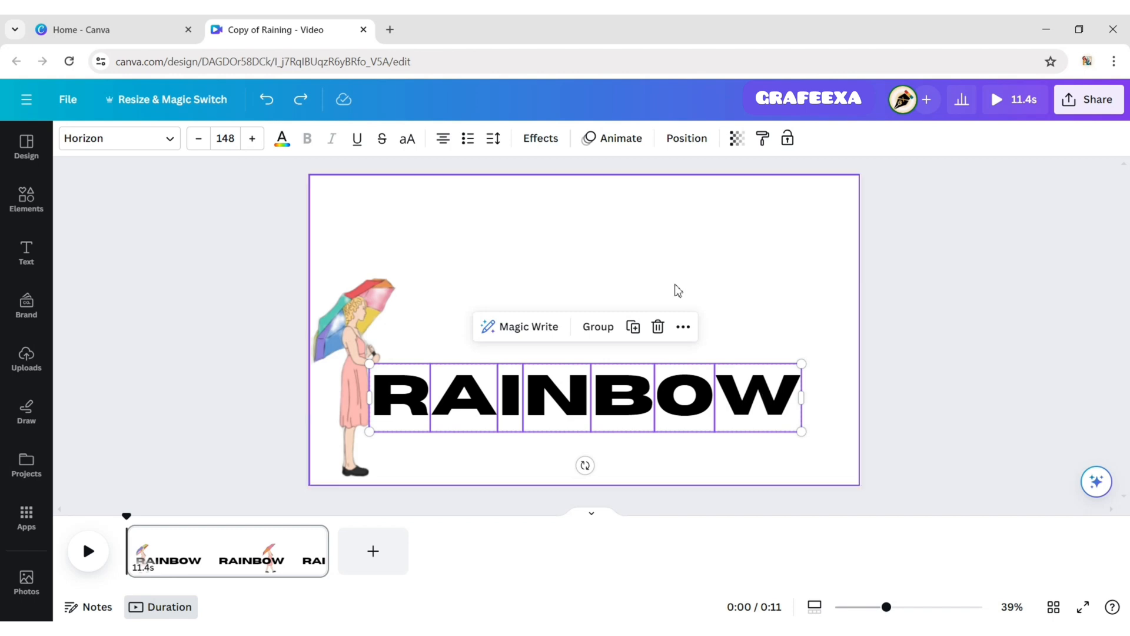
- Give the black letters a Wipe animation, preview it, and nudge the R clip later
left_click(620, 138)
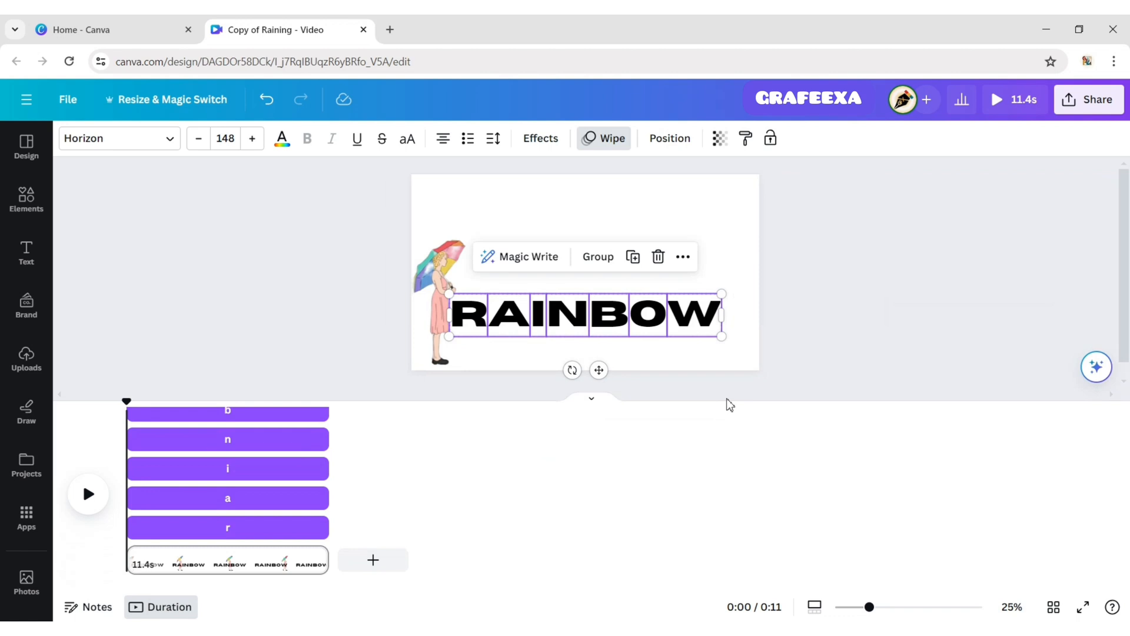
left_click(87, 494)
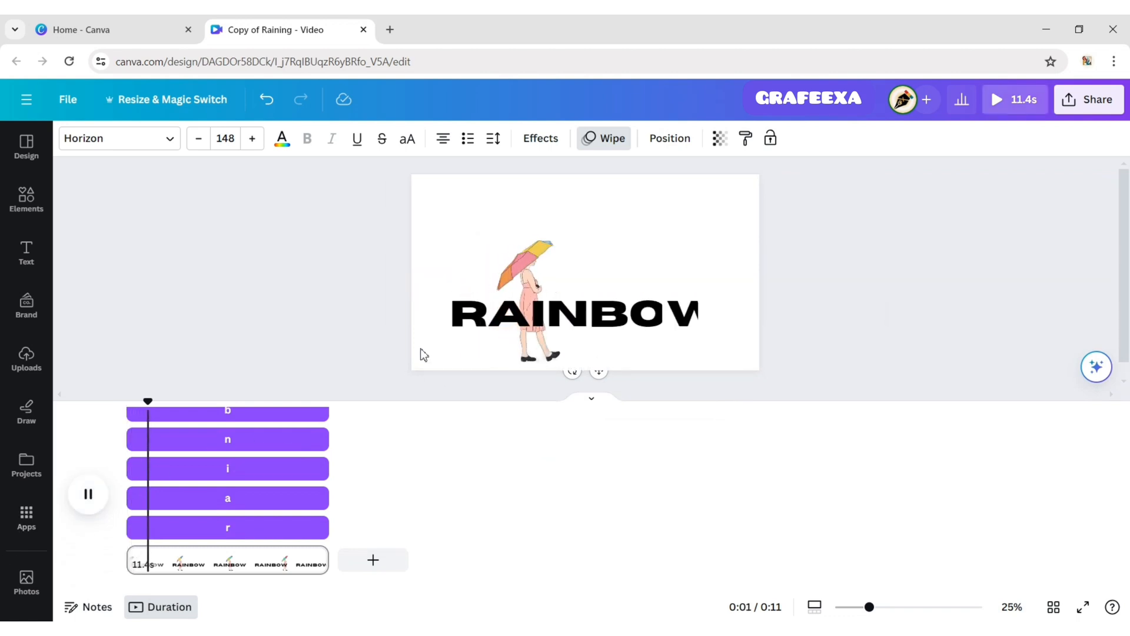
left_click_drag(148, 402, 157, 402)
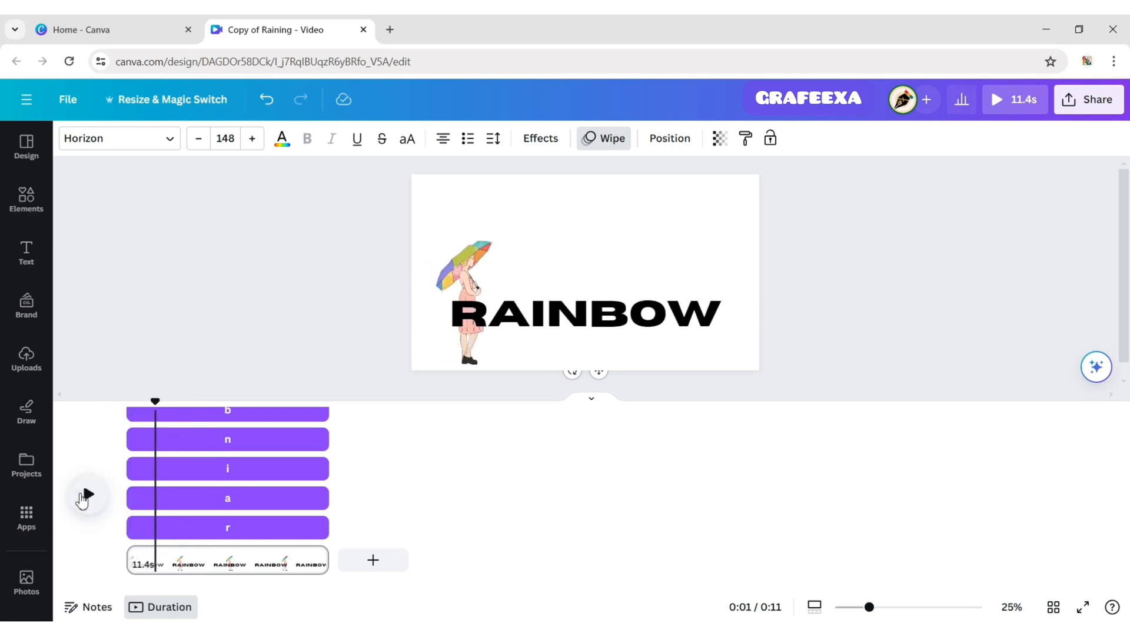
mouse_move(129, 546)
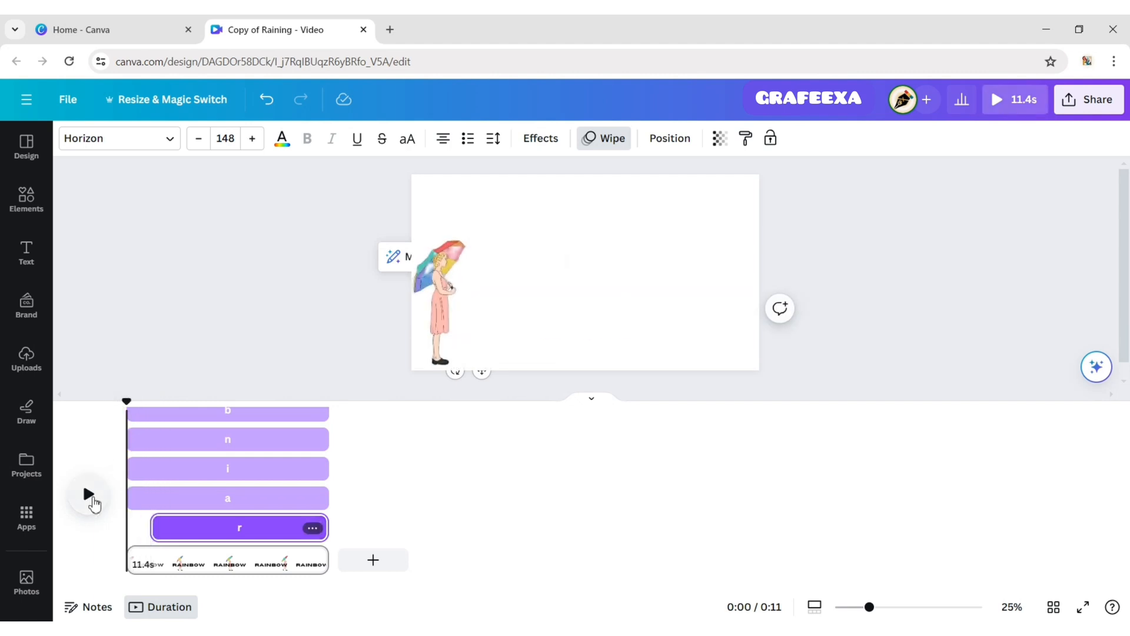
- Play and stop the preview repeatedly while staggering letter clip start times
left_click(88, 495)
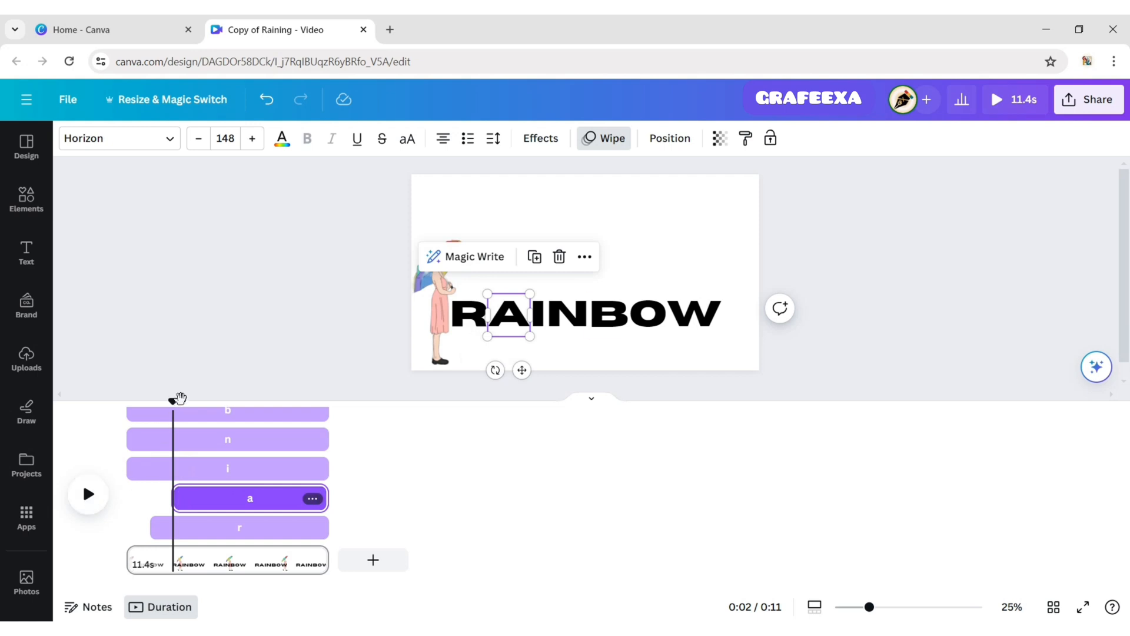
left_click(88, 494)
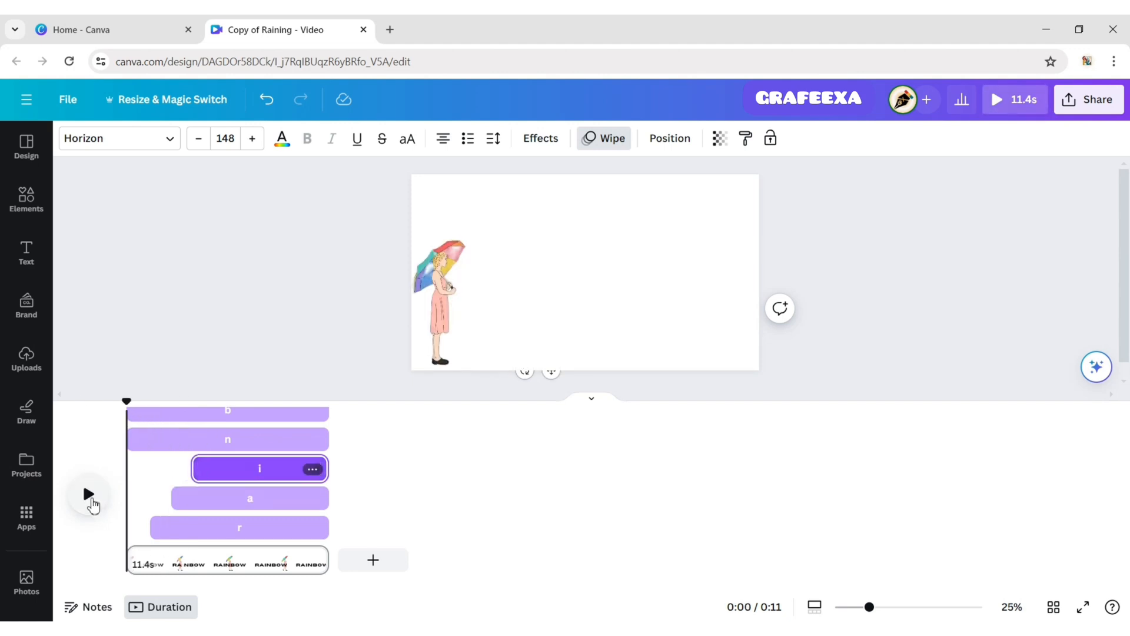
left_click(87, 495)
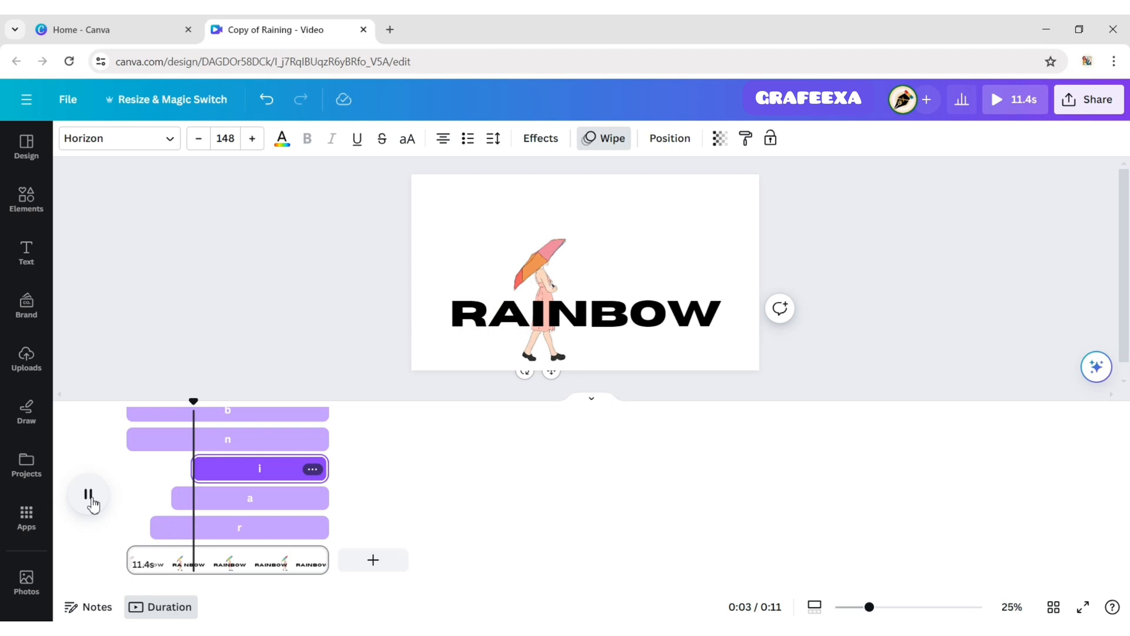
left_click(89, 494)
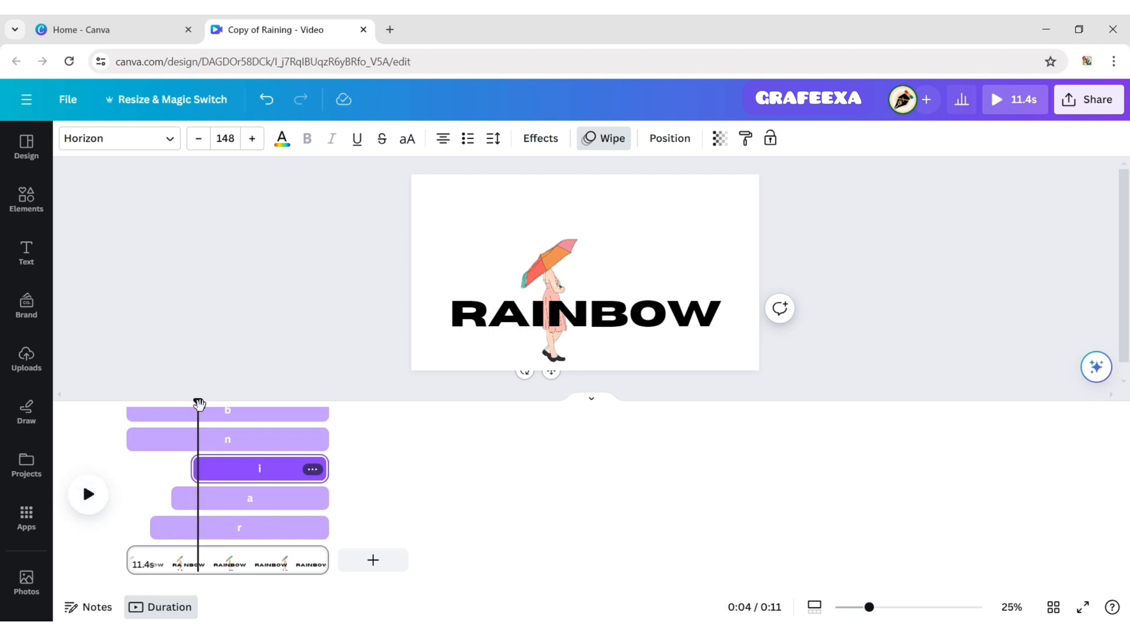
left_click(88, 494)
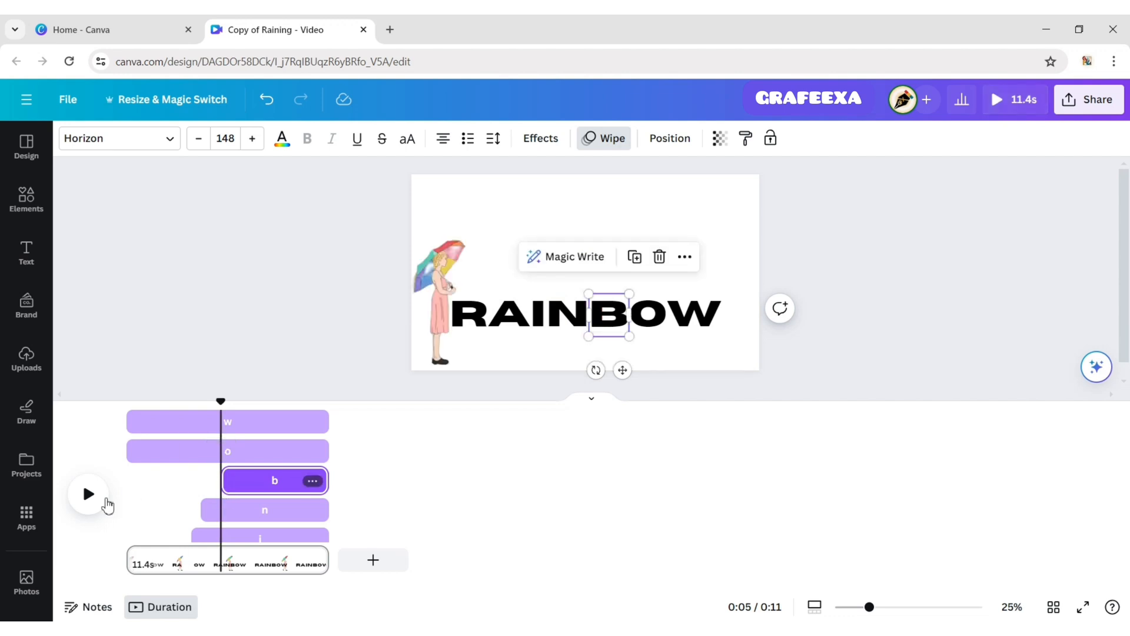
left_click(87, 493)
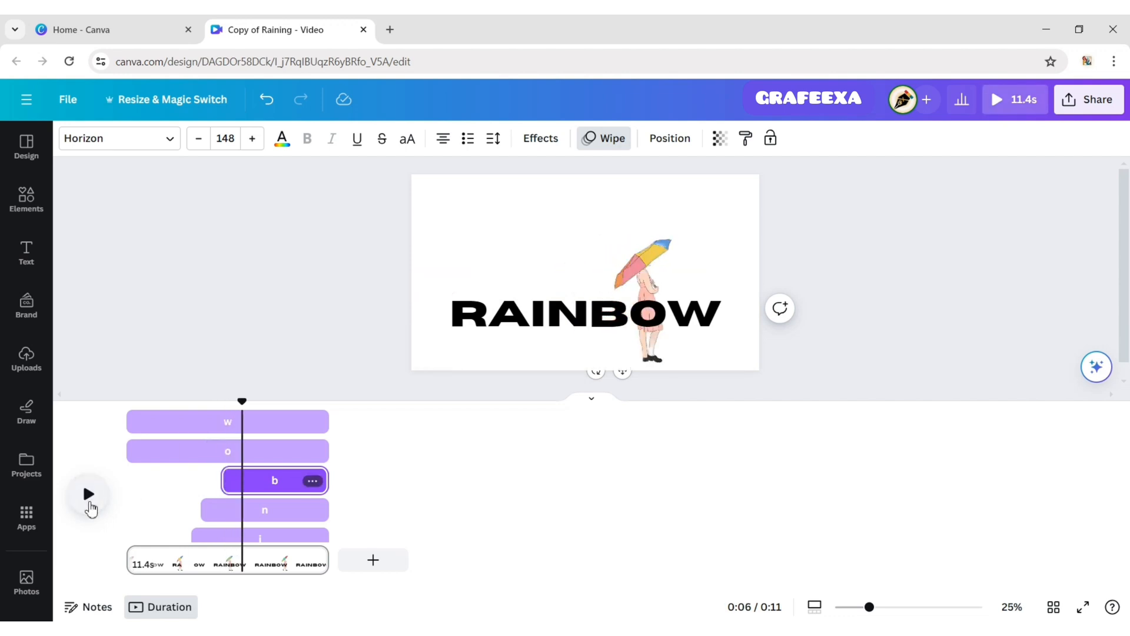
left_click(88, 494)
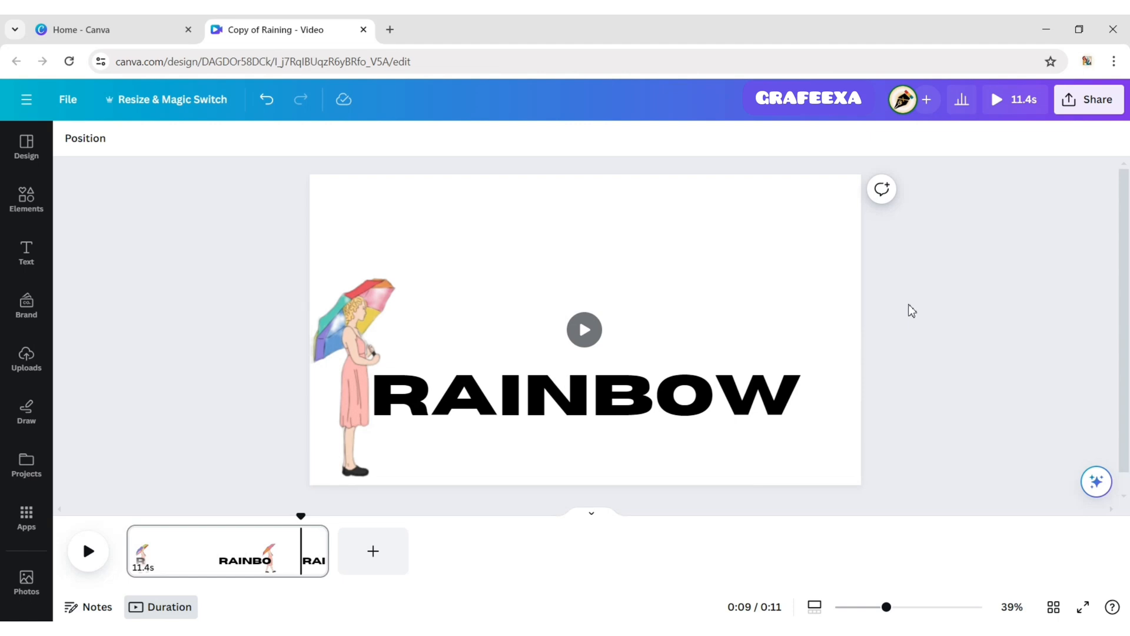
- Search Elements for 'rainbow' to find a rainbow-with-clouds graphic for the page
left_click(26, 200)
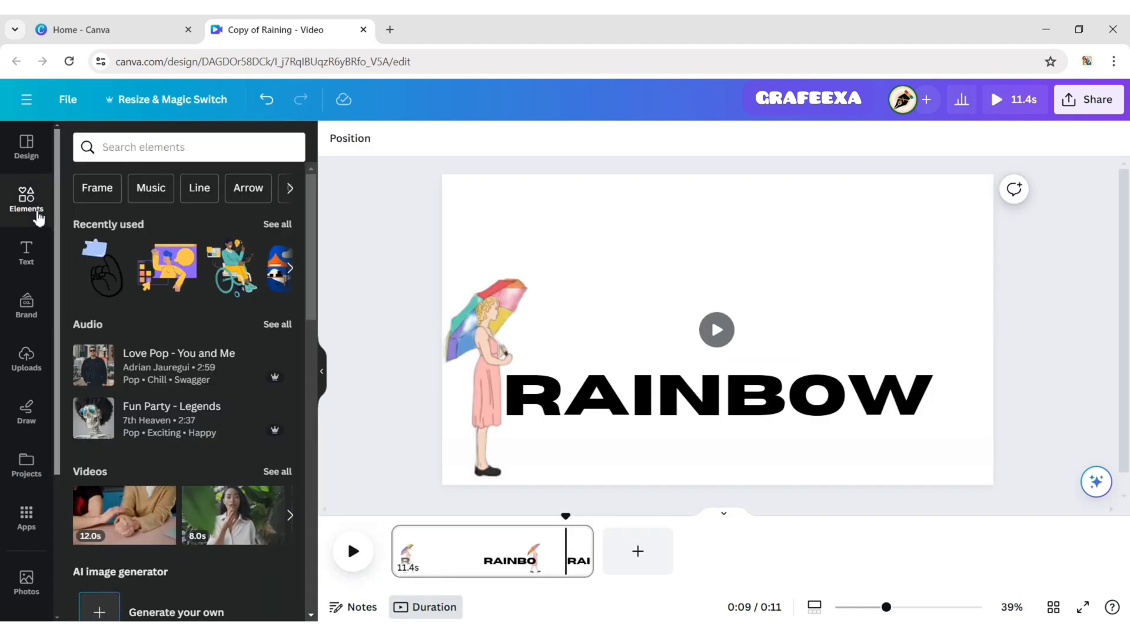
type("rainbow")
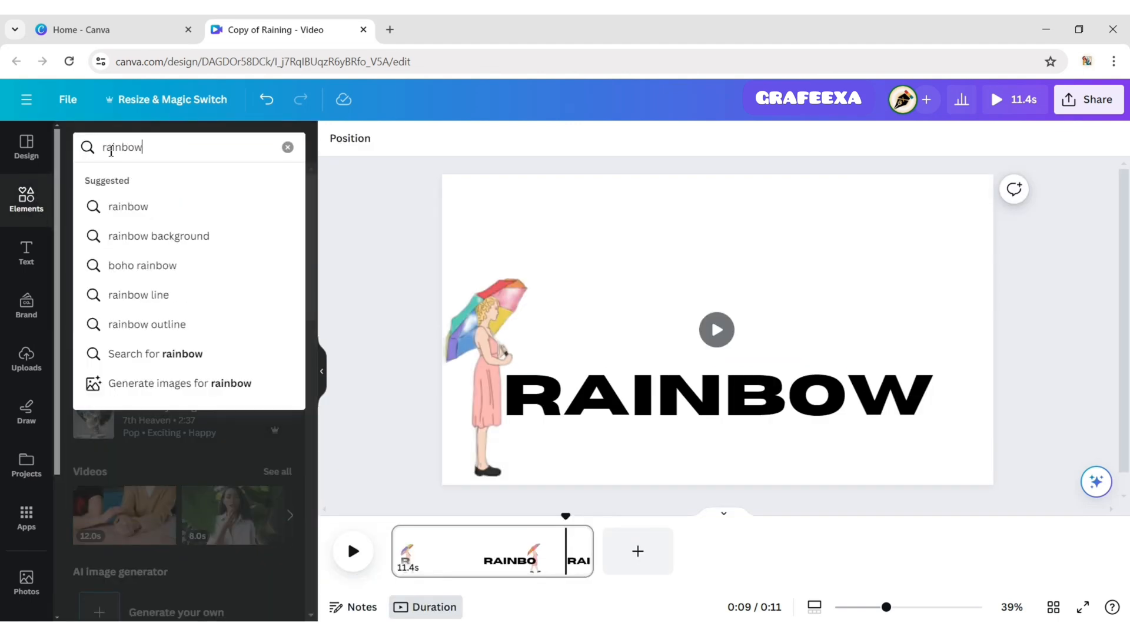
key("Enter")
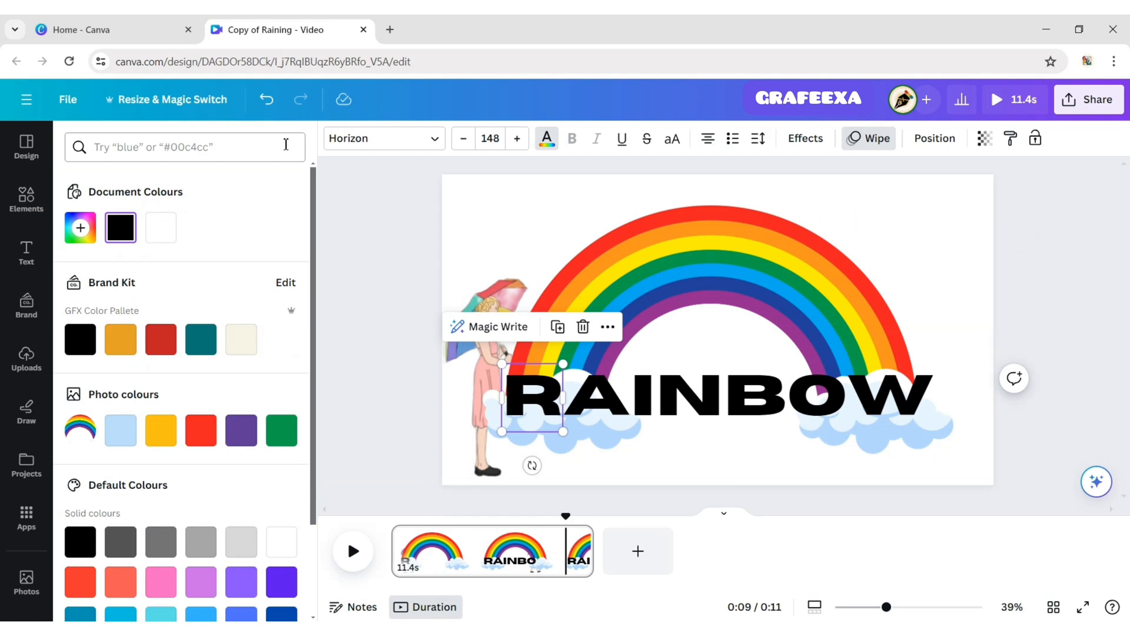
- Colour the letters R purple, N green and B custom yellow, then clear the selection
left_click(80, 228)
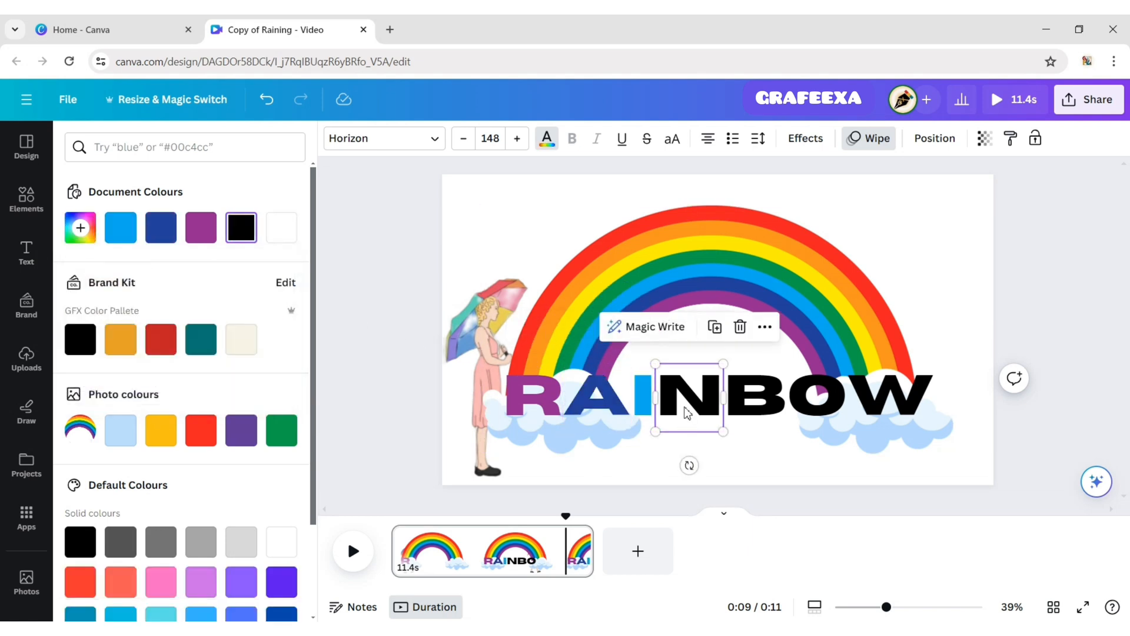
left_click(80, 228)
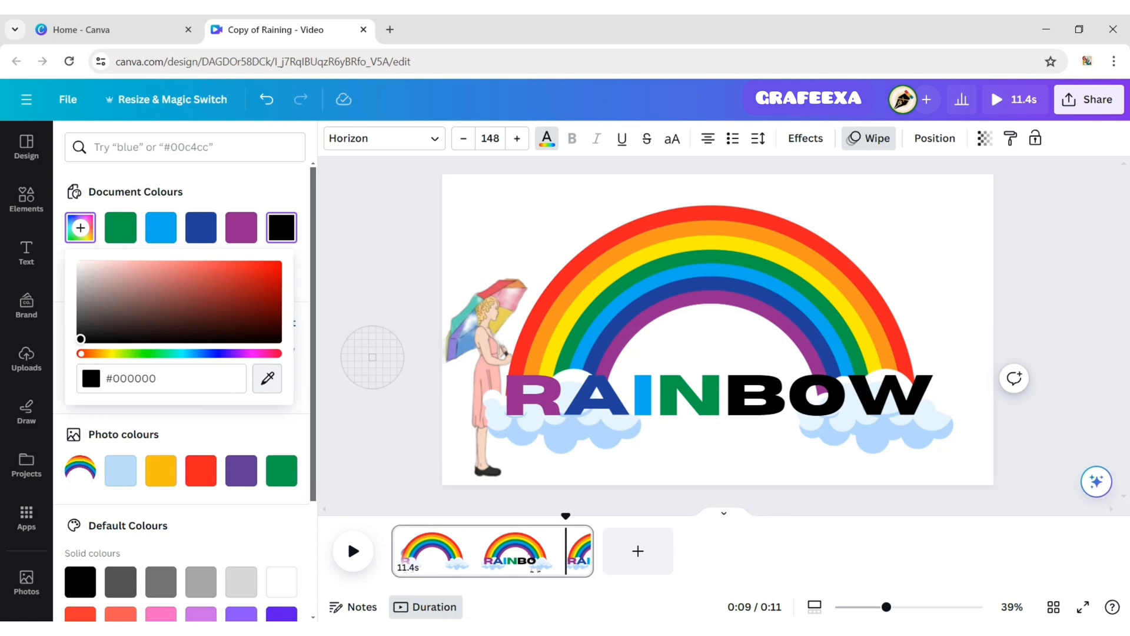
left_click(279, 273)
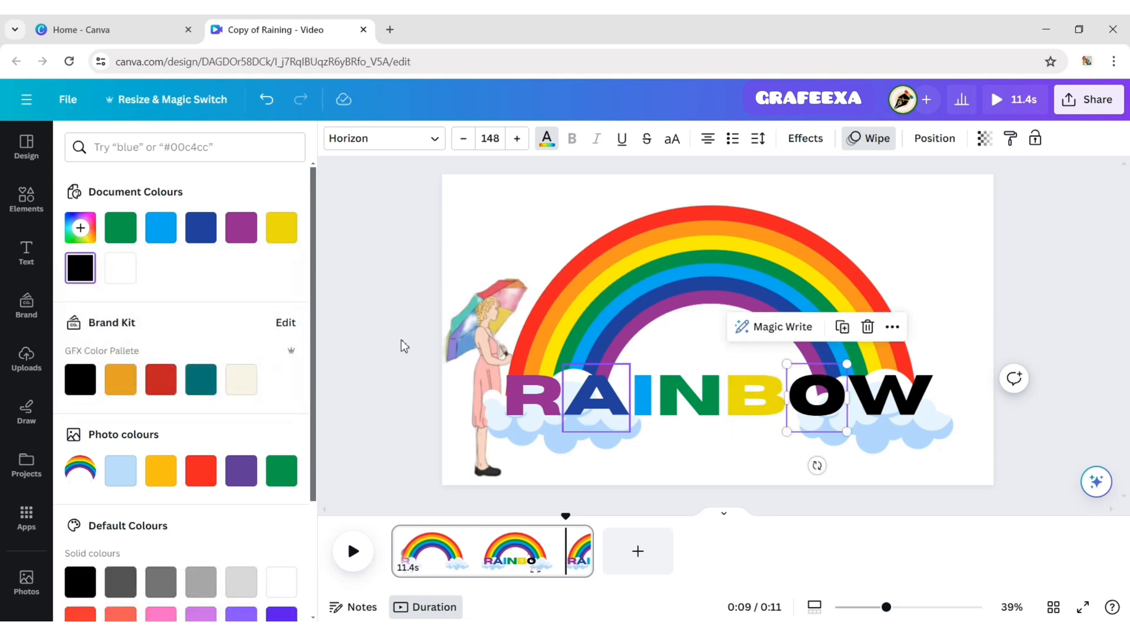
left_click(80, 227)
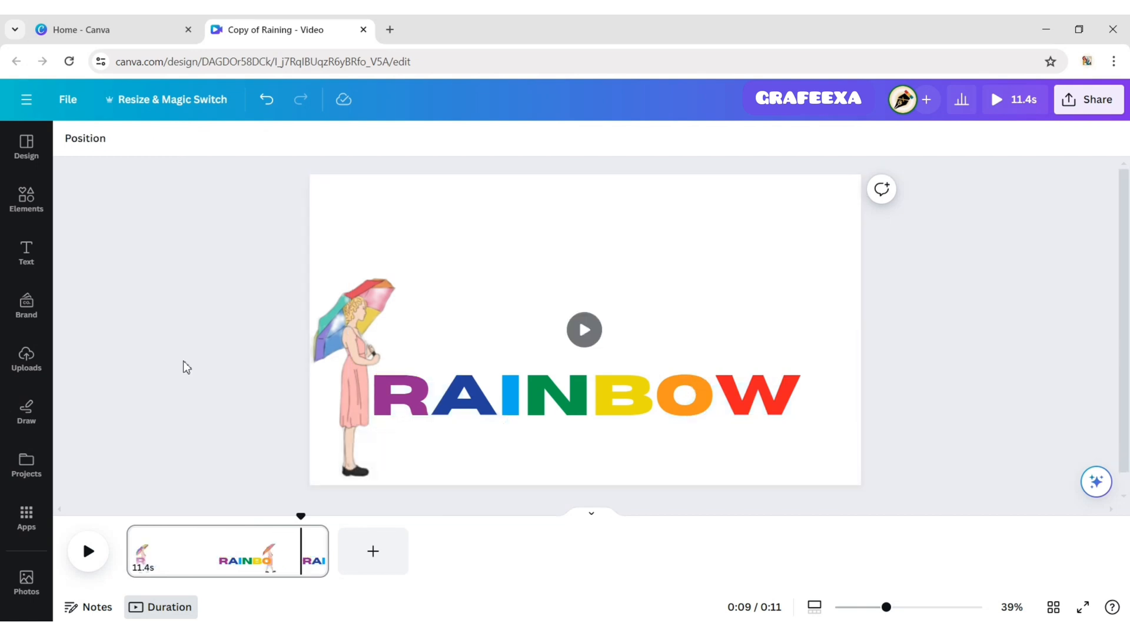
mouse_move(307, 517)
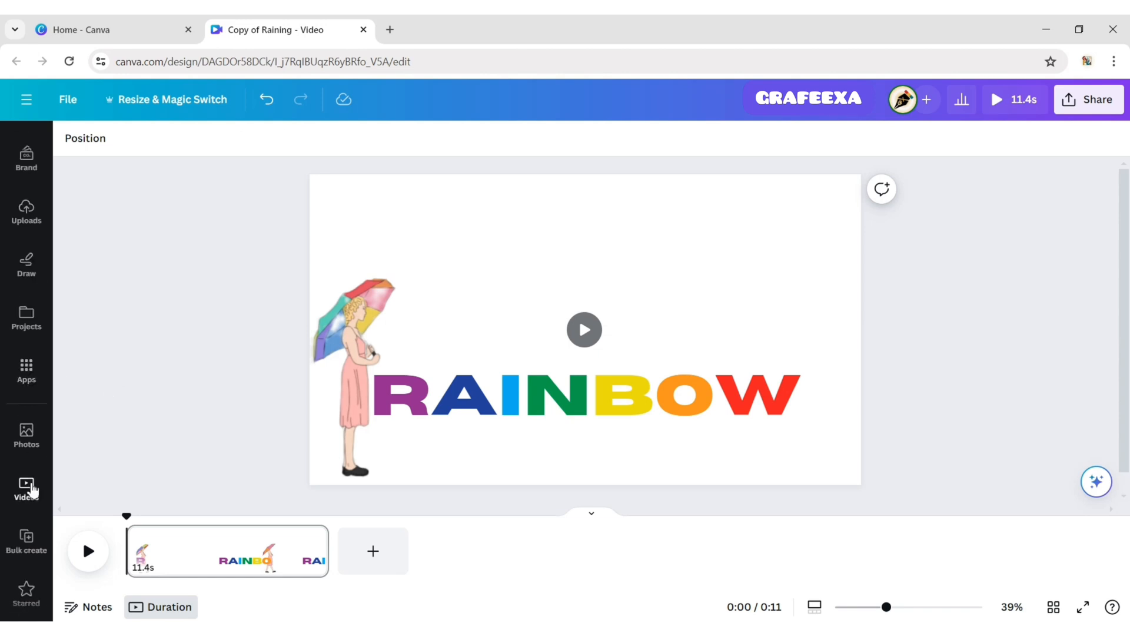
- Search the stock videos for 'rainbow background' and add a sparkling rainbow clip
left_click(26, 489)
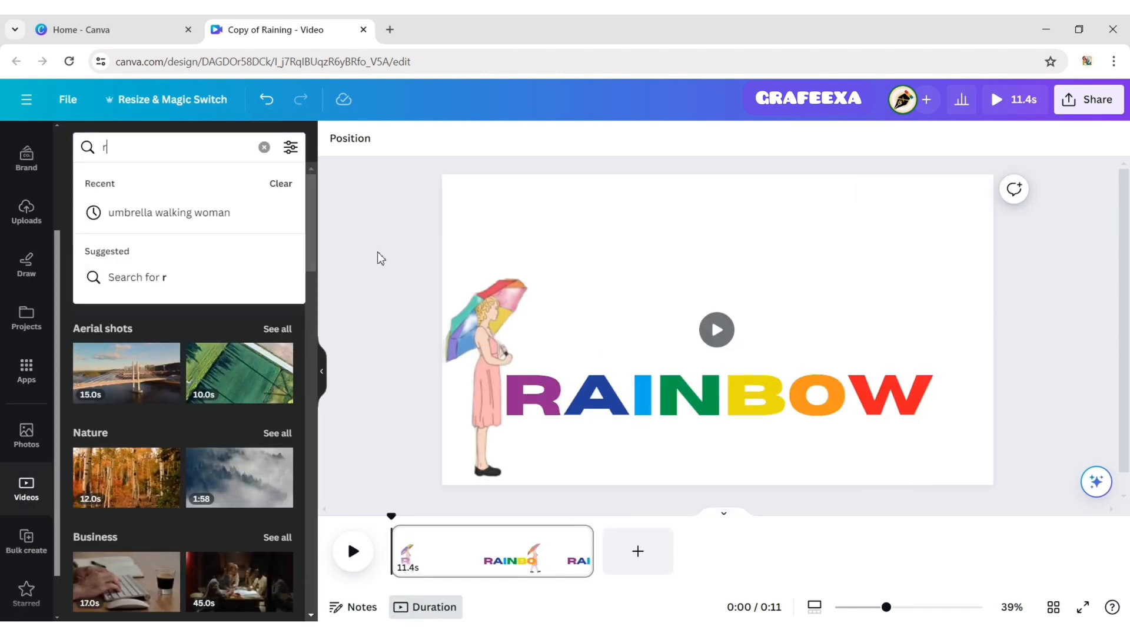
type("ainbow background")
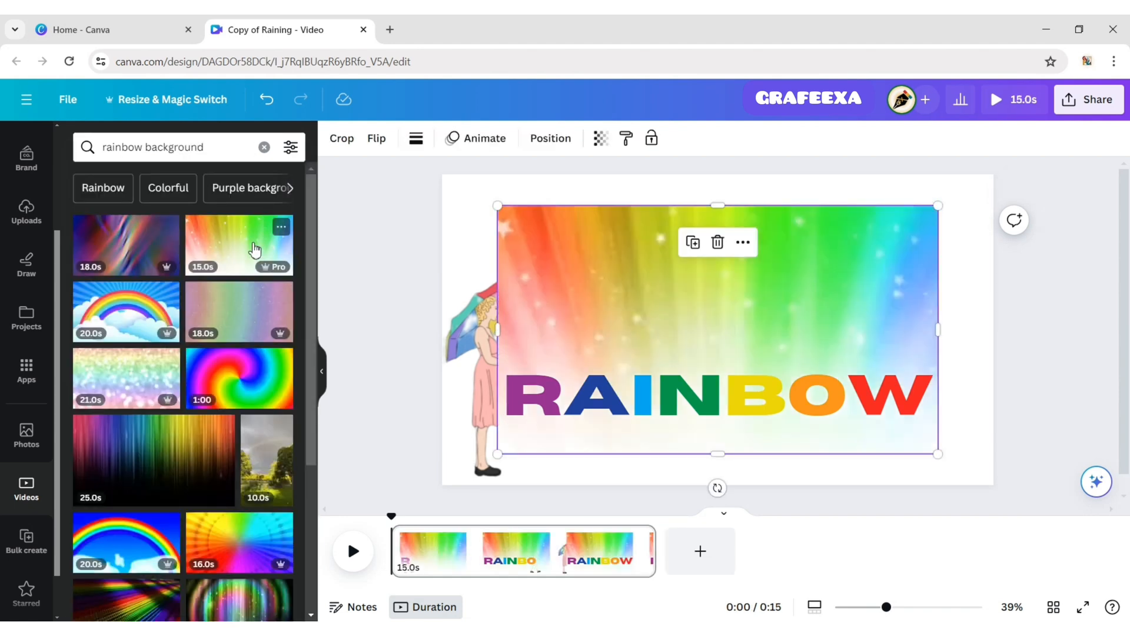
- Set the sparkling rainbow clip as the full-page video background
left_click(717, 330)
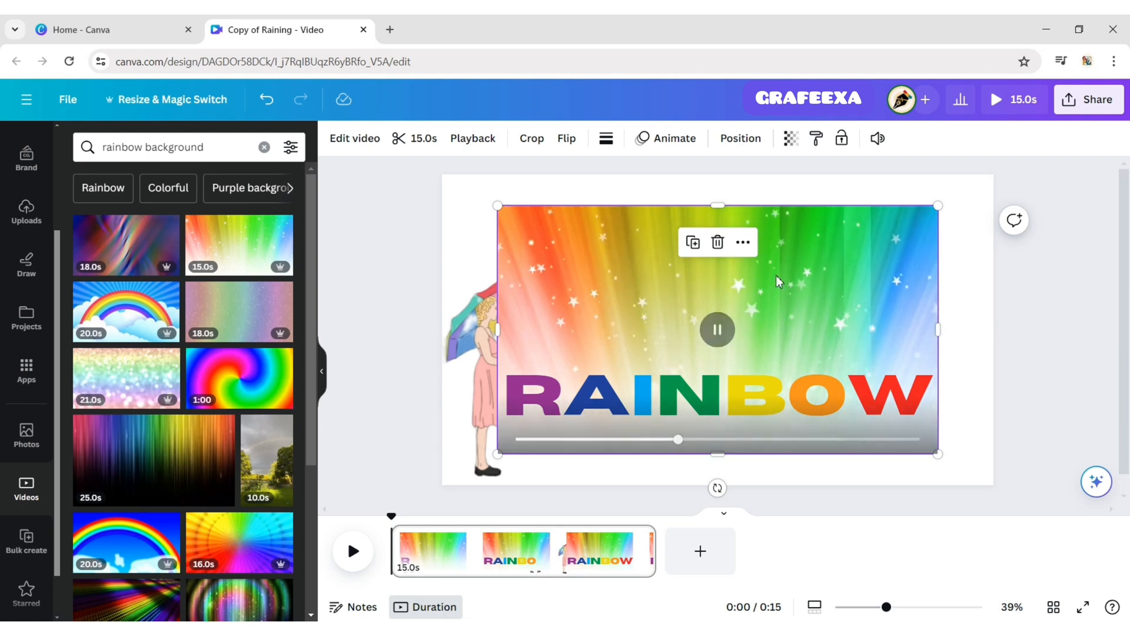
left_click(743, 242)
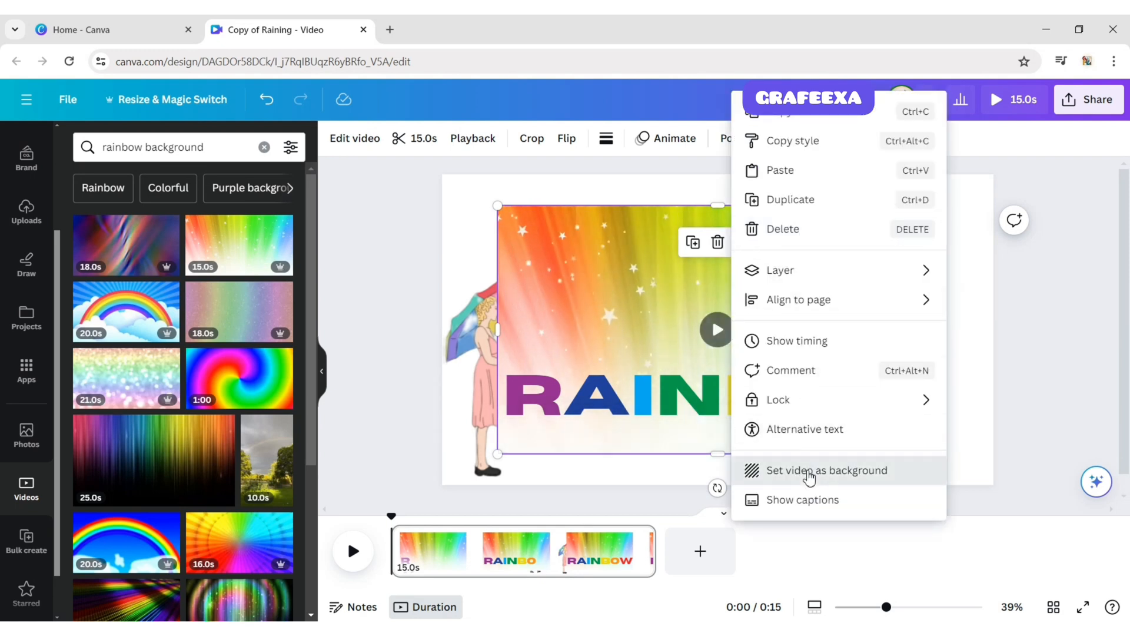
left_click(826, 469)
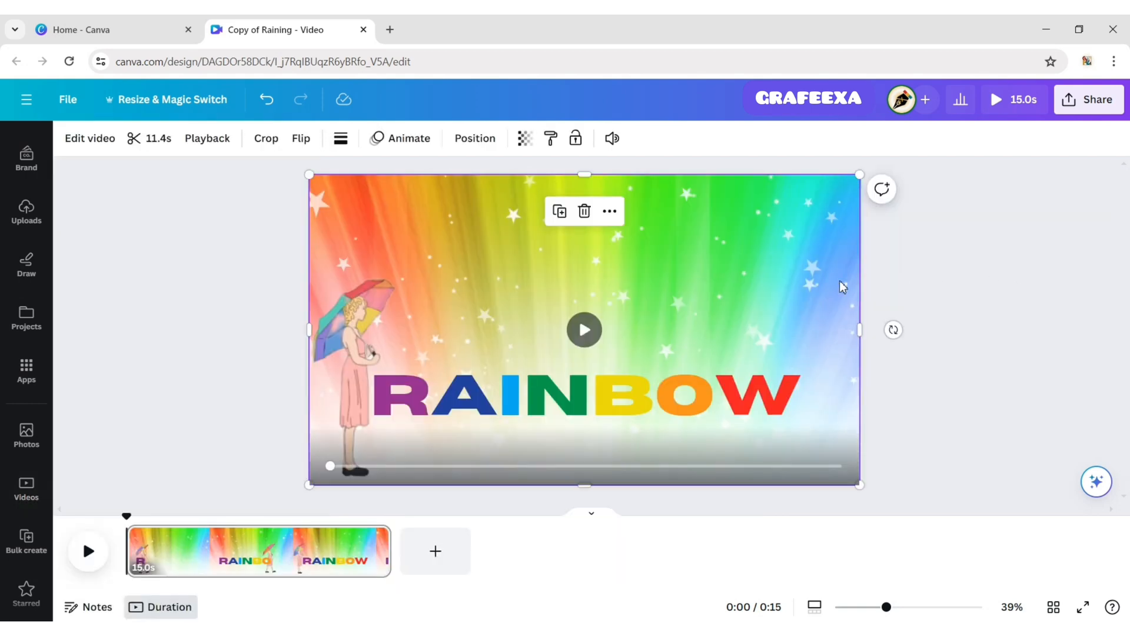
mouse_move(474, 138)
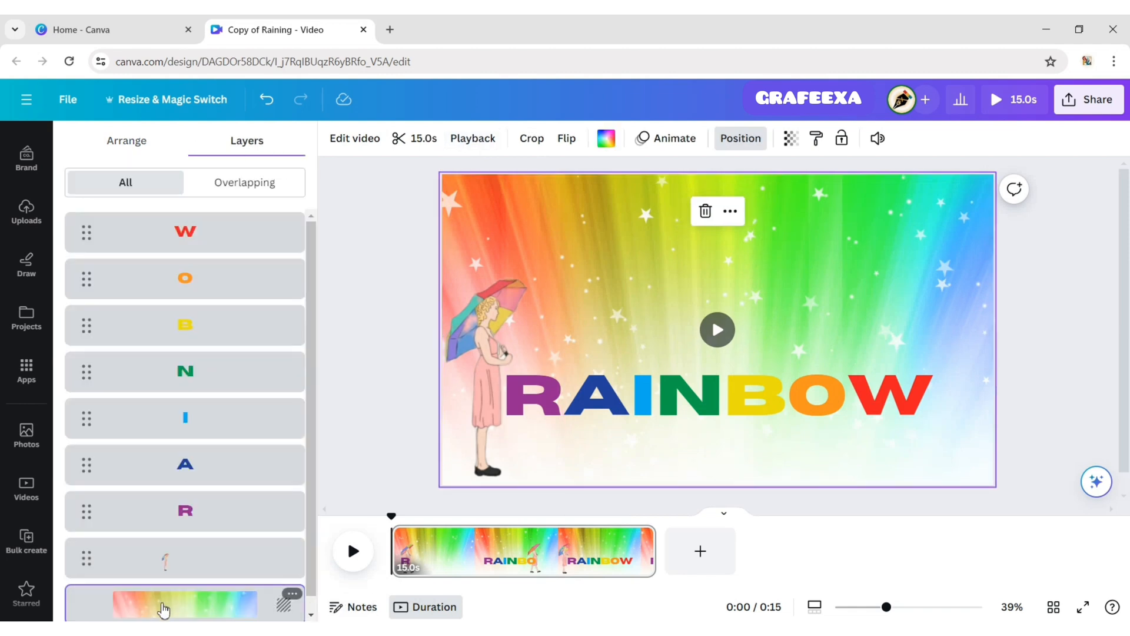
- Trim the background video in the layer stack to 11.4 seconds and review its arrangement
left_click(716, 329)
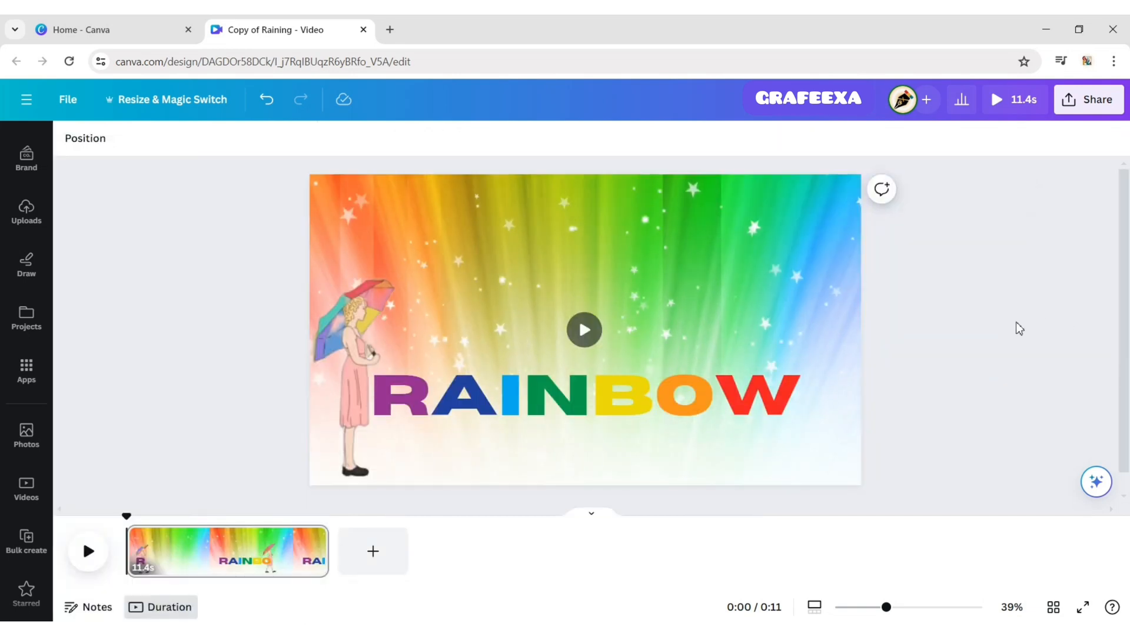
left_click(584, 330)
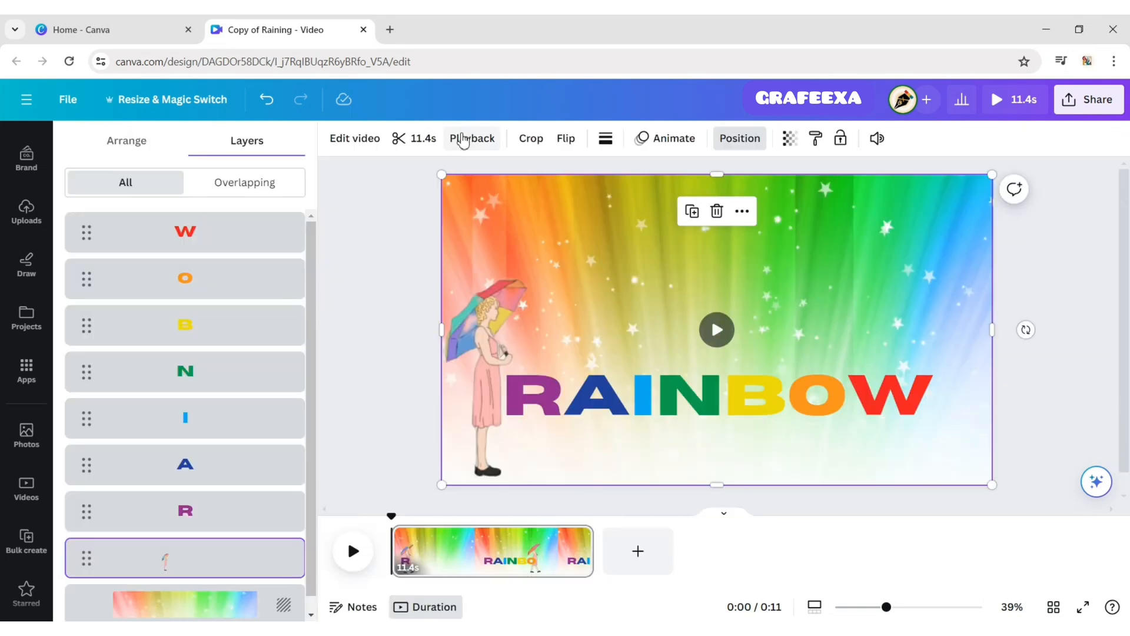
left_click(126, 140)
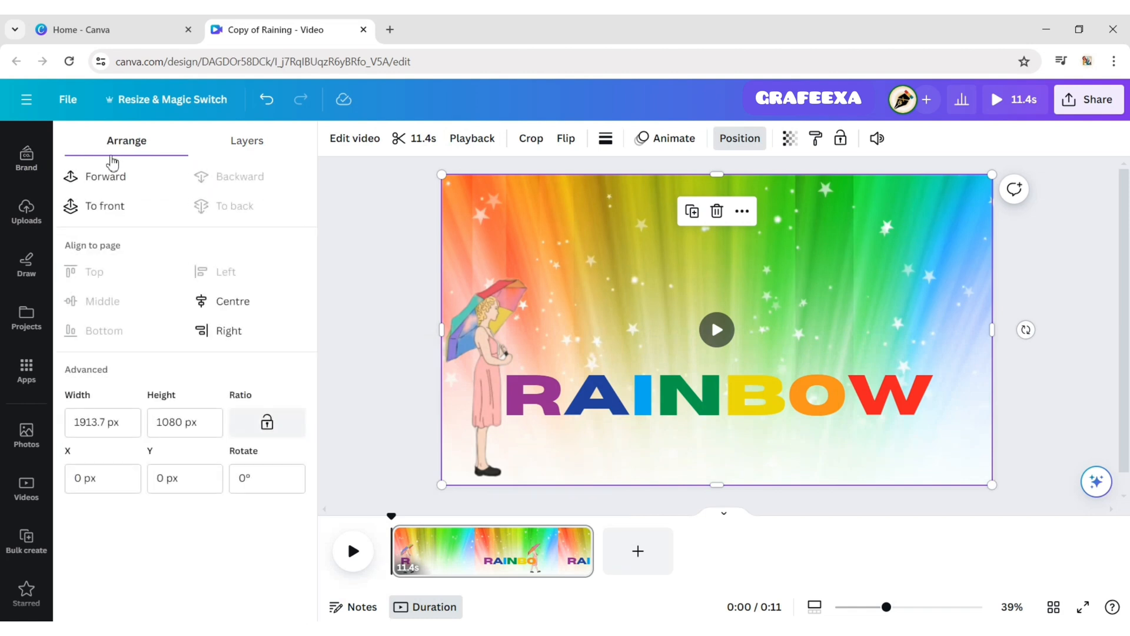